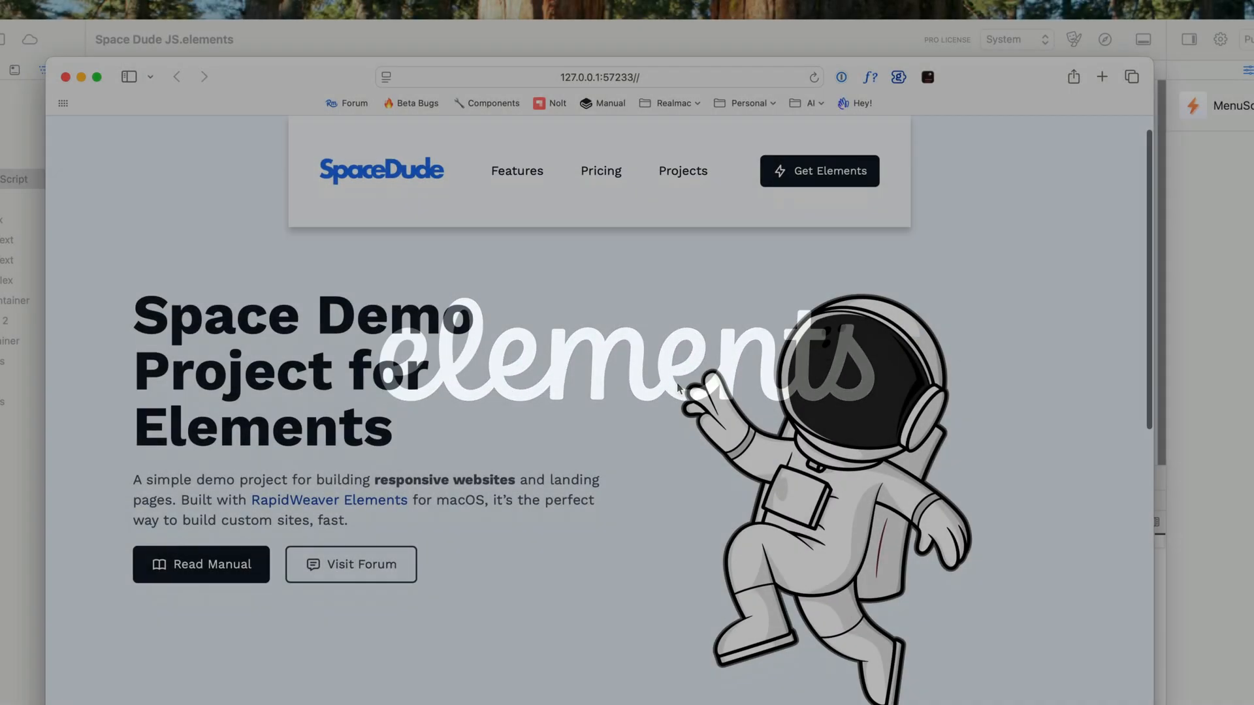
# - Scroll the Safari preview down the page to watch how the sticky menu follows
pyautogui.scroll(-3)
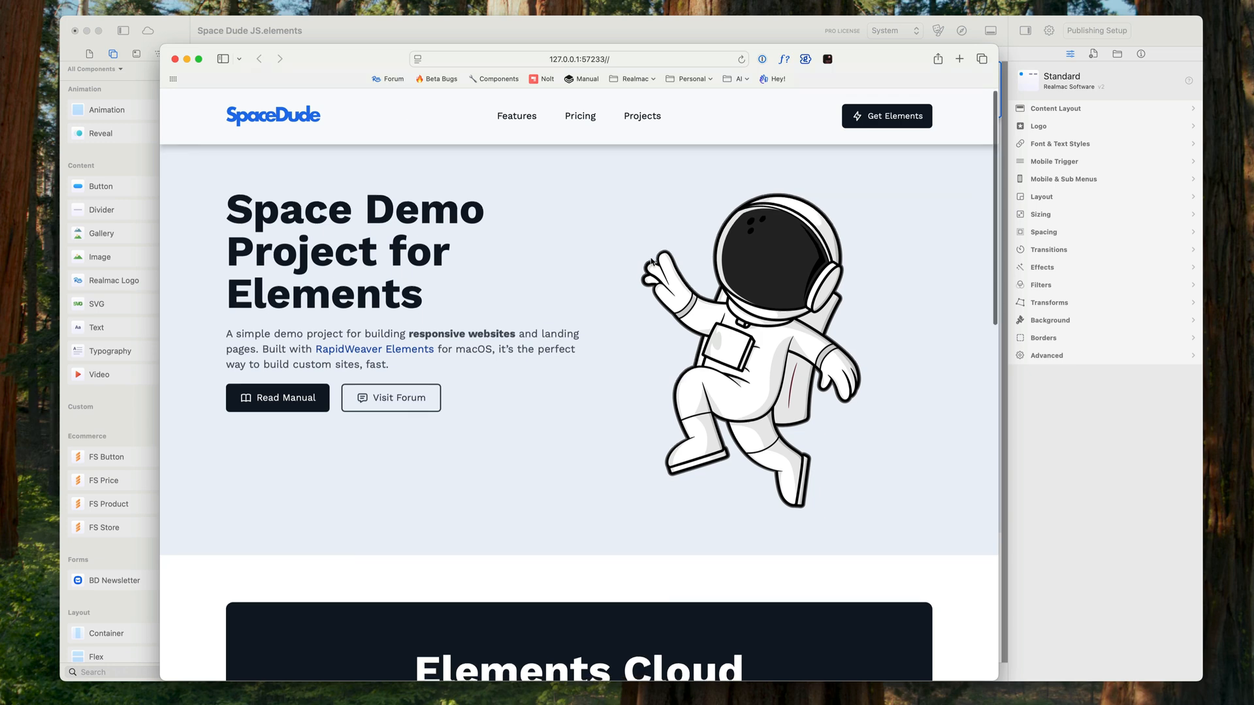
pyautogui.scroll(-3)
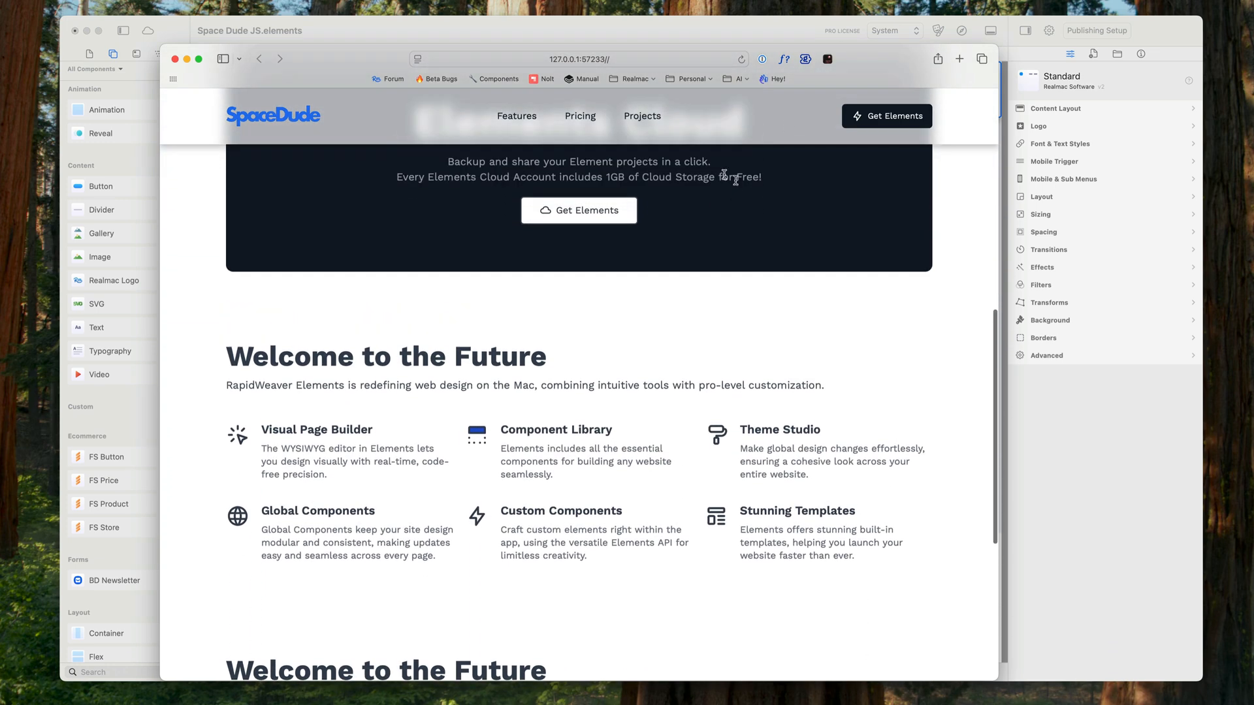
pyautogui.scroll(-3)
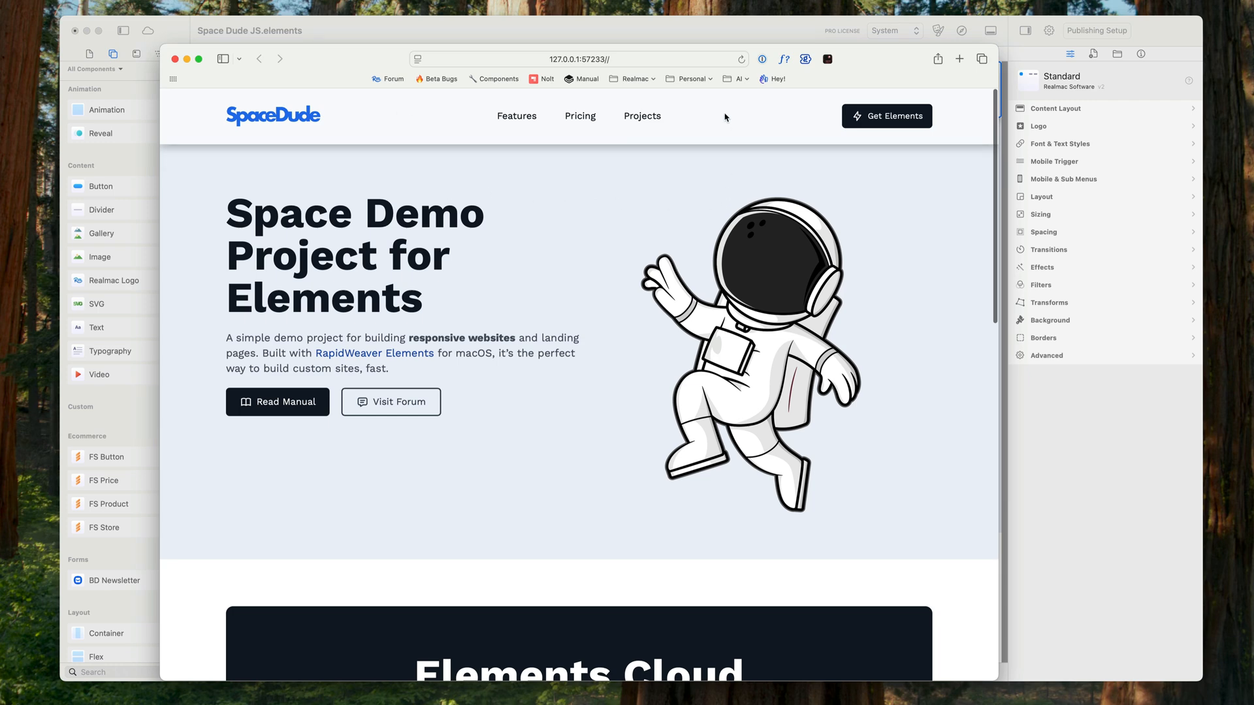
pyautogui.moveTo(665, 198)
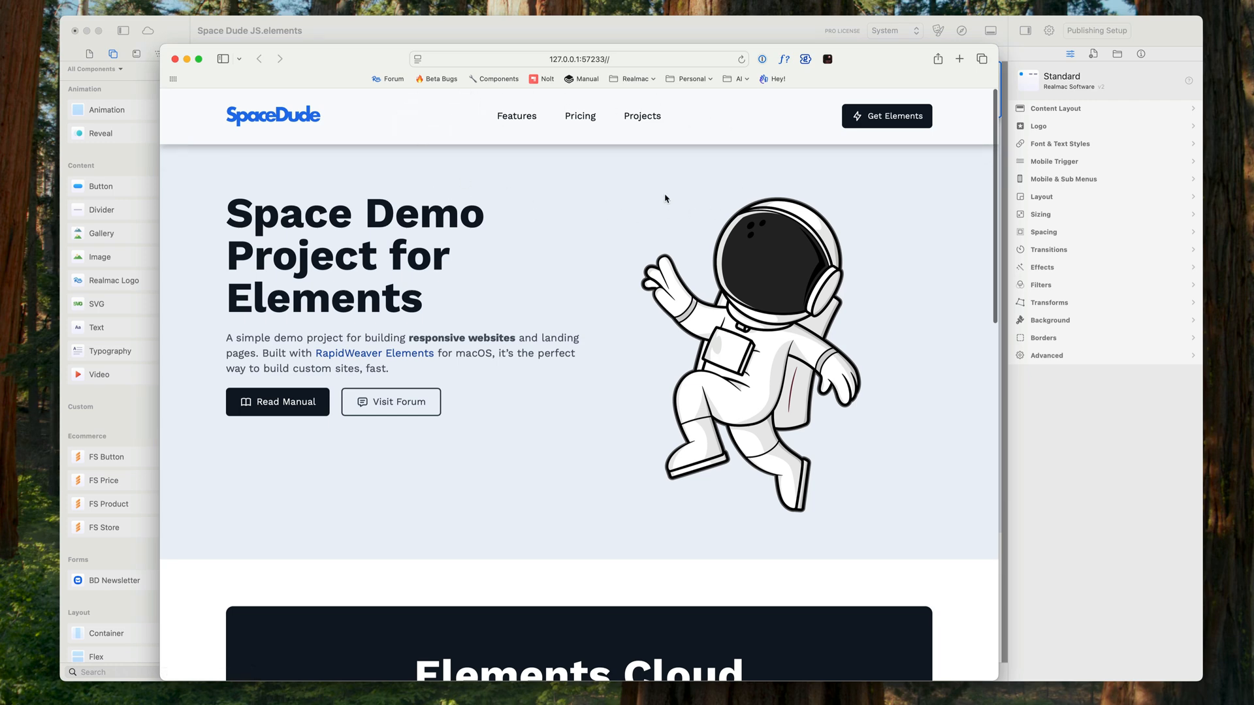
pyautogui.scroll(-3)
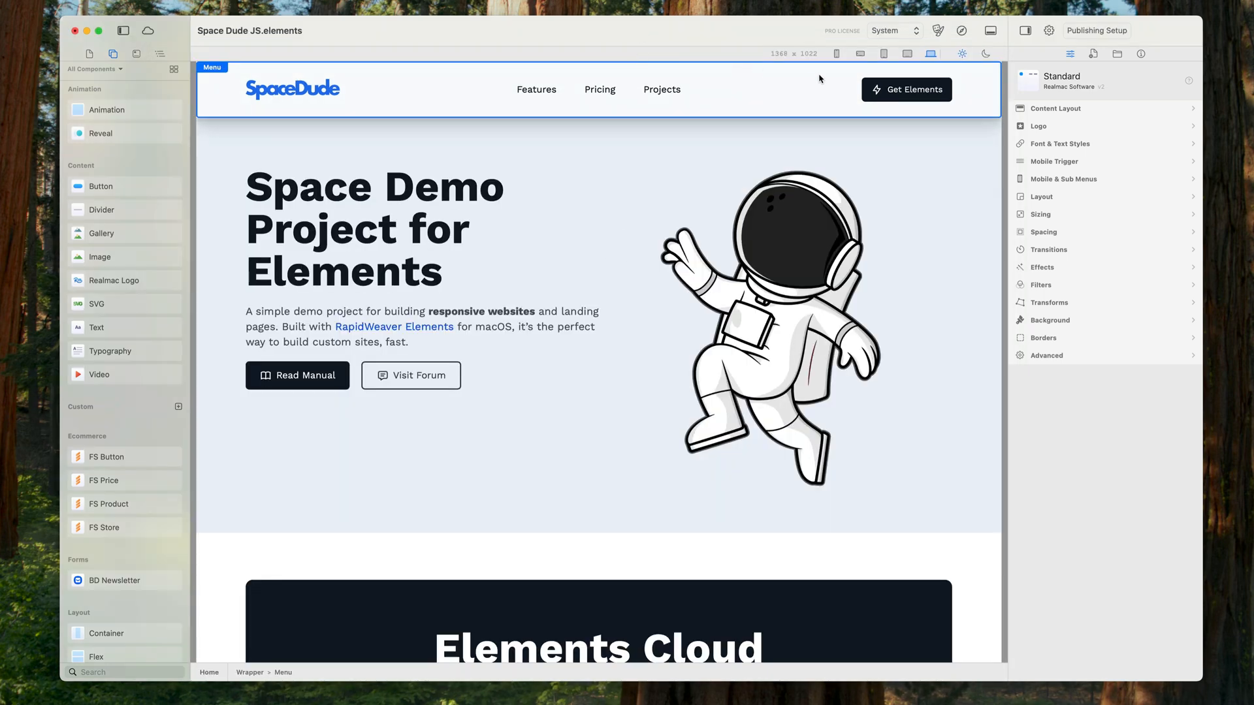
# - Set the menu's Sizing width to Theme Spacing 800px and add a top margin under Spacing
pyautogui.click(1041, 213)
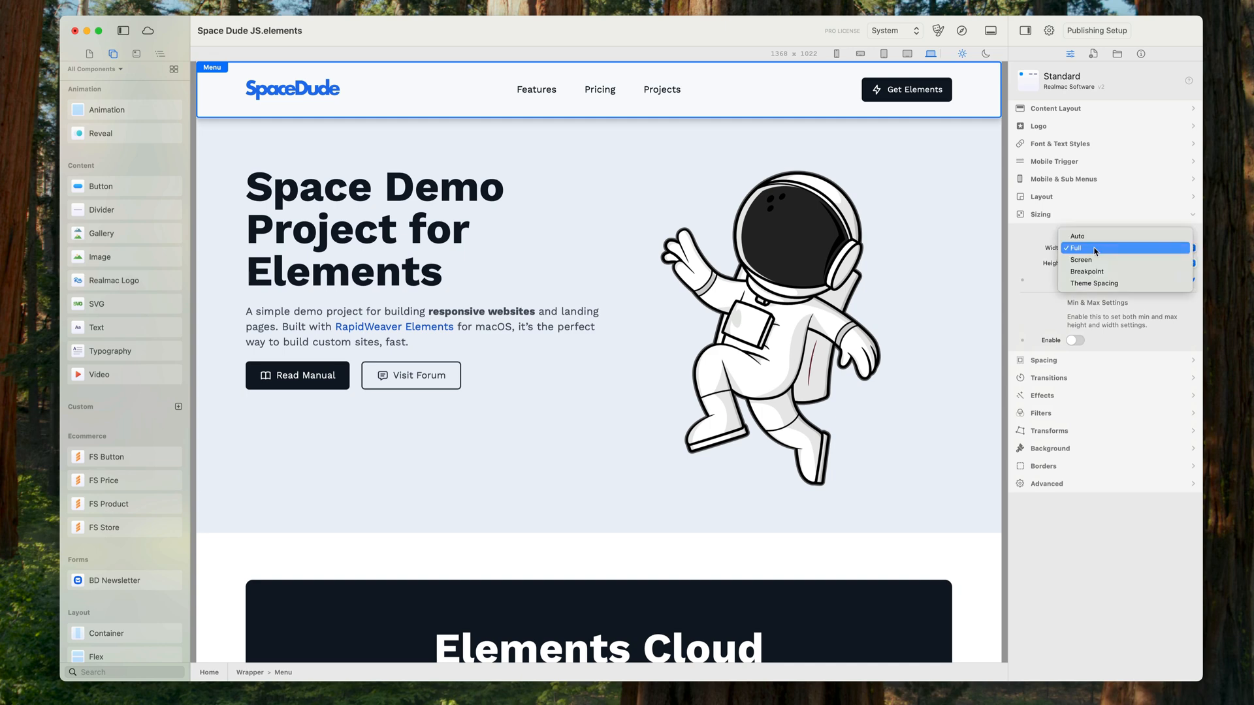
pyautogui.click(1094, 283)
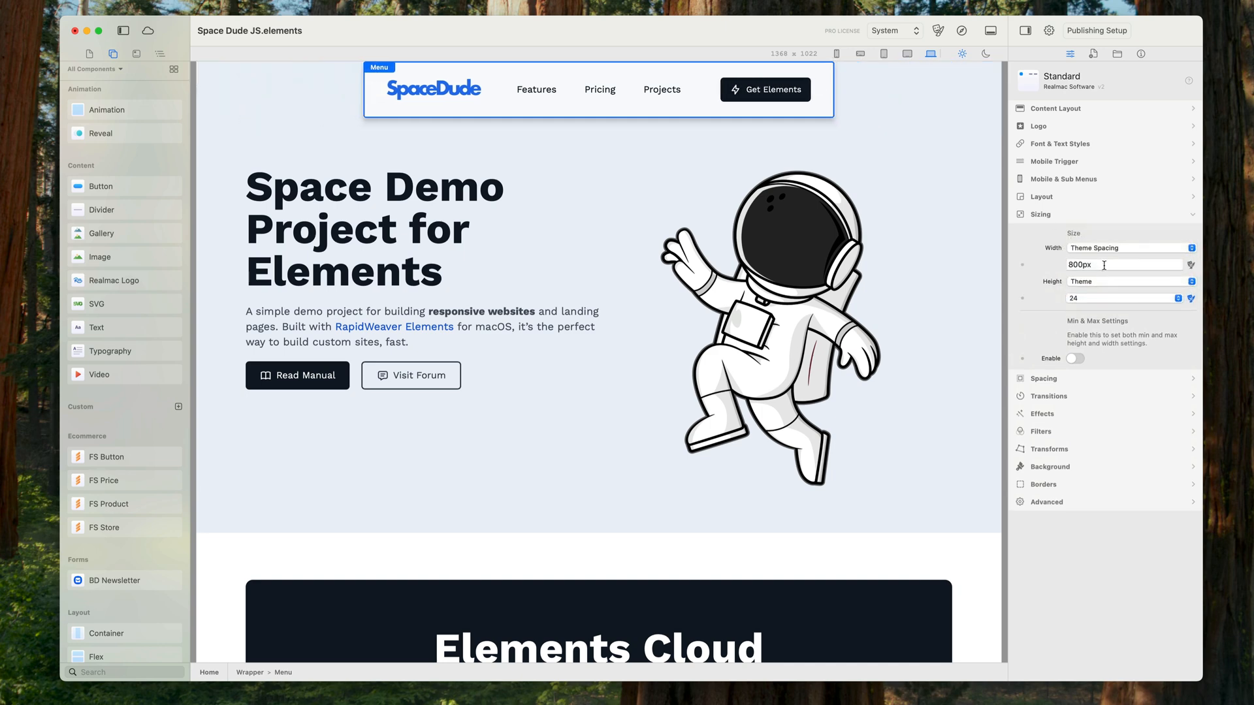
pyautogui.click(1120, 265)
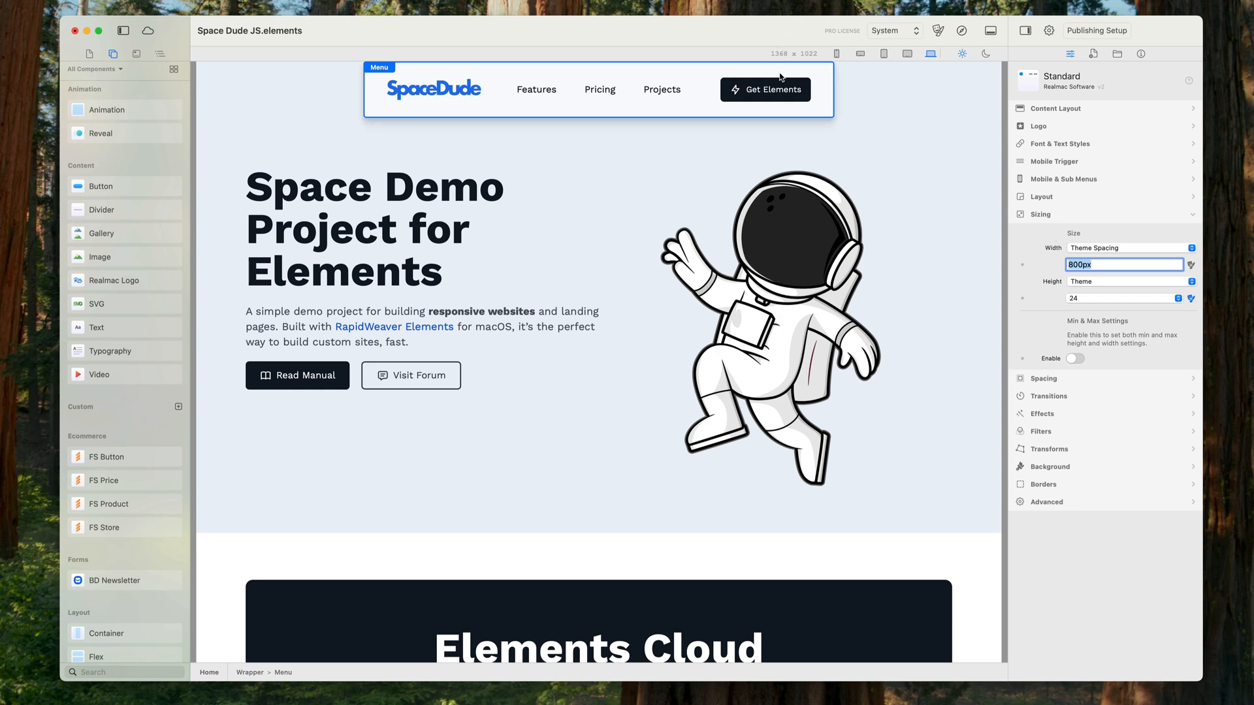
pyautogui.click(1040, 214)
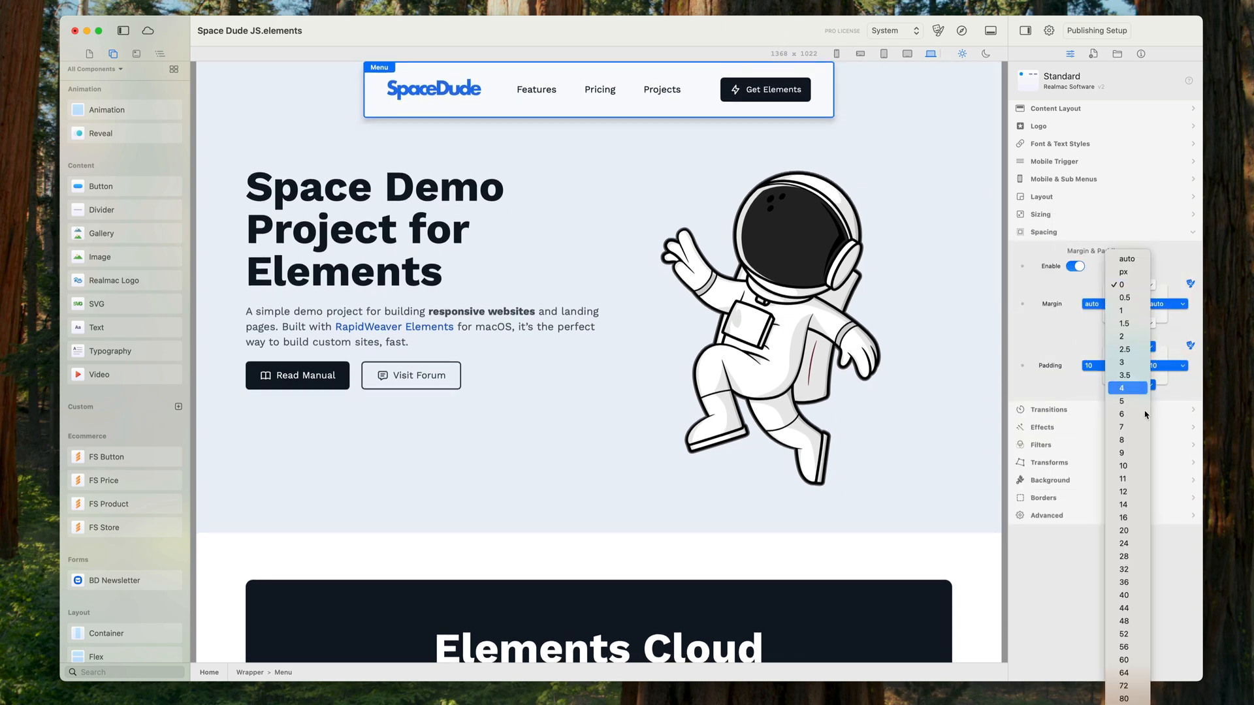
pyautogui.click(1121, 388)
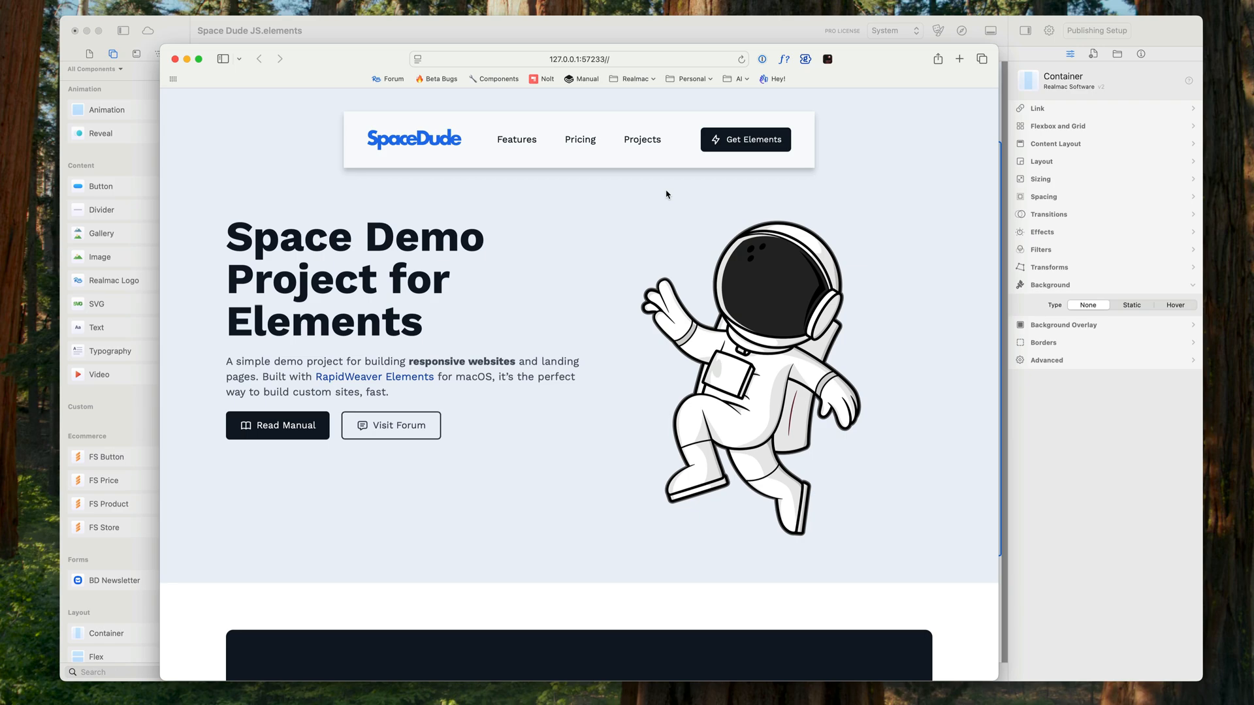
# - Scroll the Safari preview to confirm the 800px menu stays pinned at the top
pyautogui.scroll(-3)
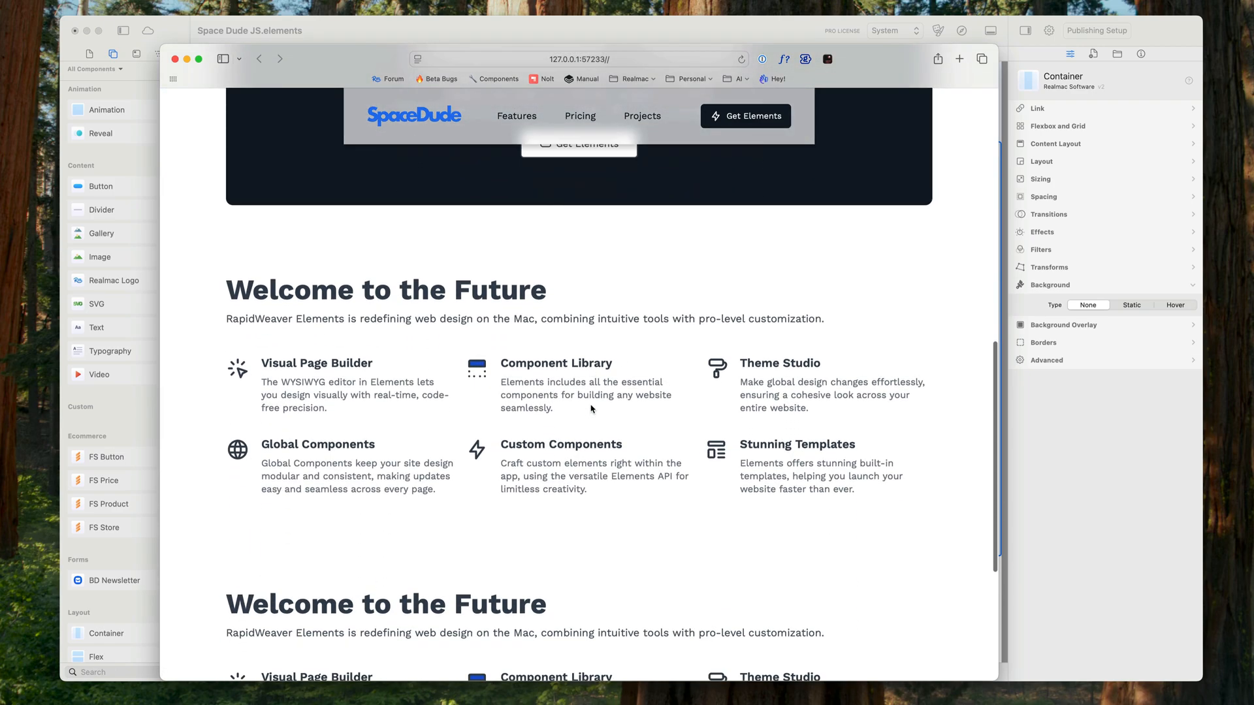
pyautogui.scroll(-3)
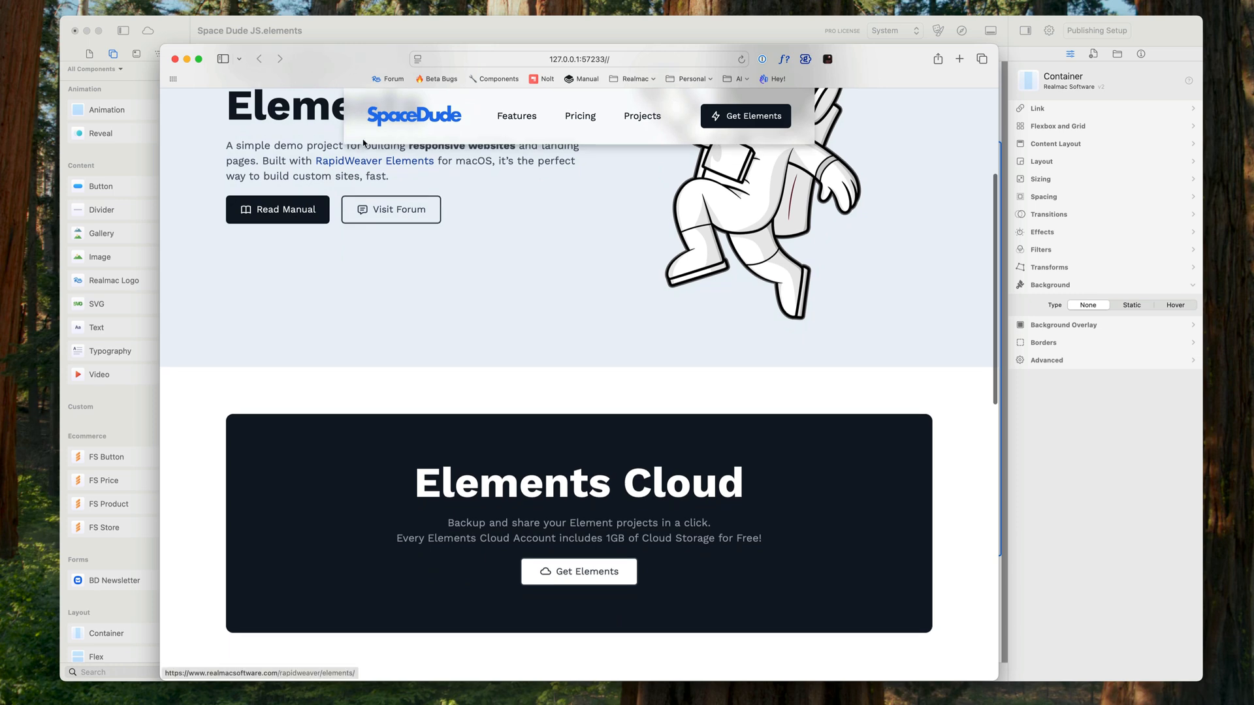
pyautogui.scroll(-3)
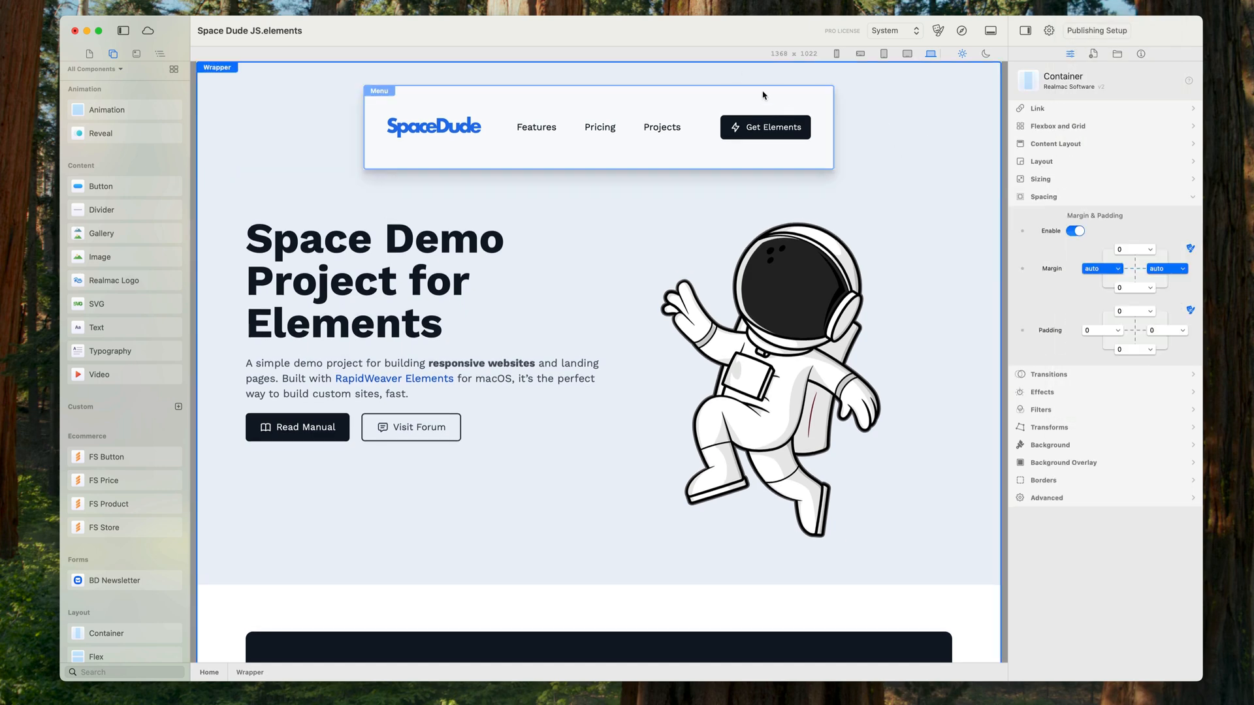
# - Select the 'Adding and Removing Standard CSS Classes' script block from <script> to </script> in Nova
pyautogui.scroll(-3)
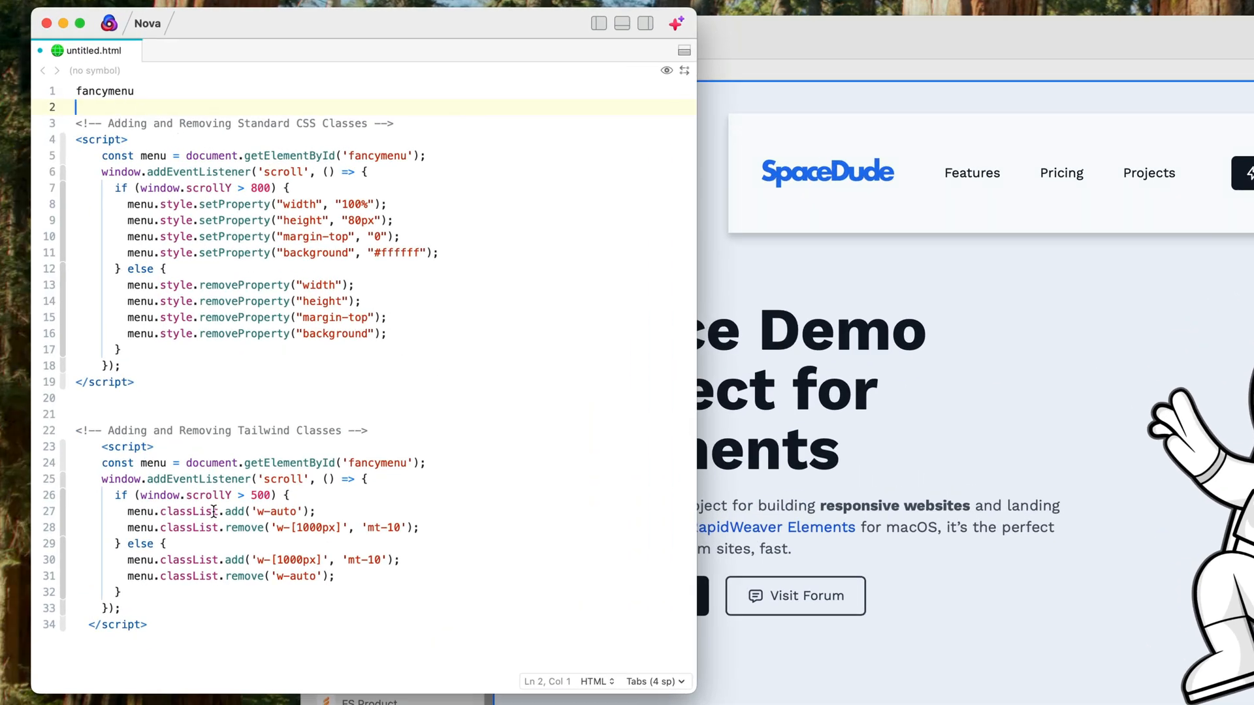
pyautogui.moveTo(229, 261)
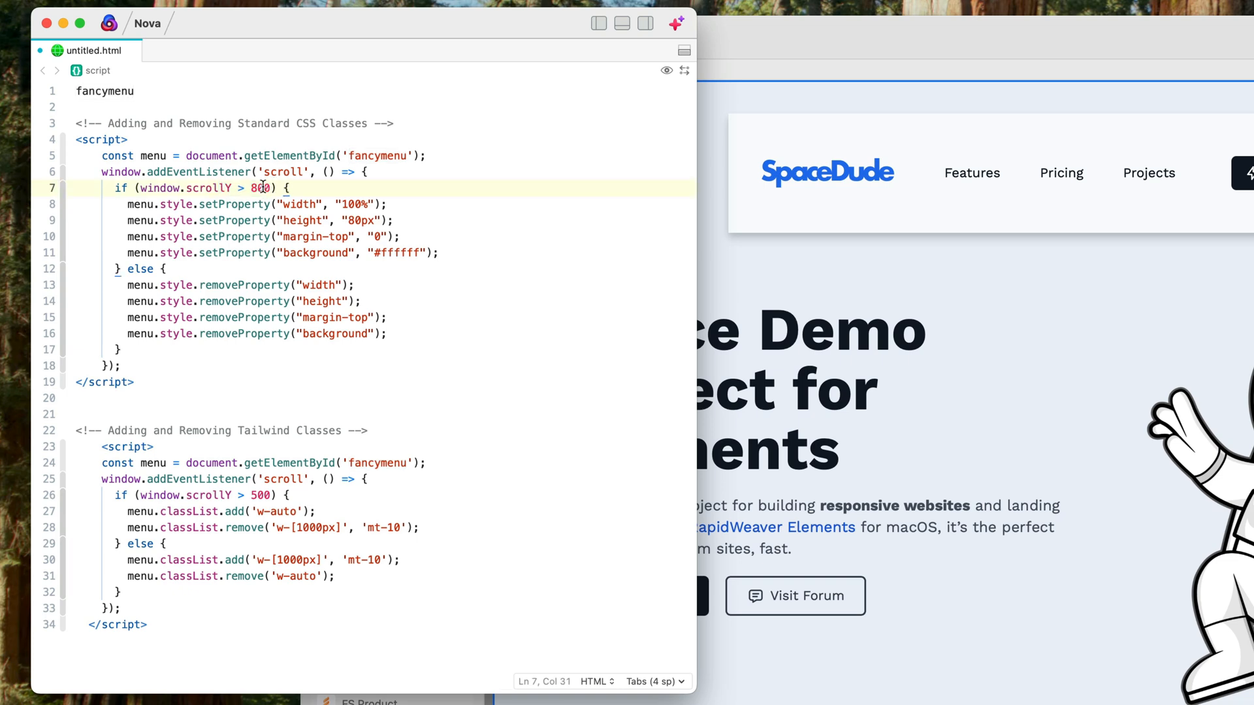
pyautogui.moveTo(128, 220); pyautogui.dragTo(439, 252)
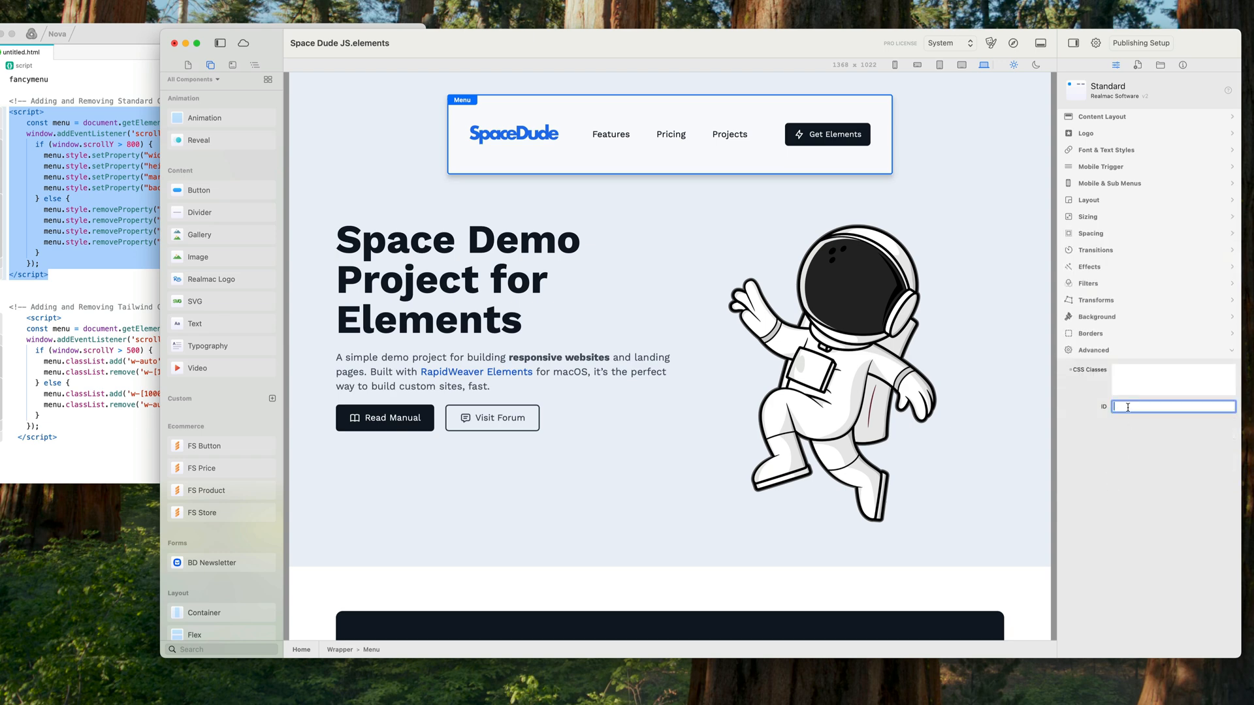
# - Enter fancymenu as the menu's Advanced ID and bring the Nova code file back in front
pyautogui.write('fancymenu')
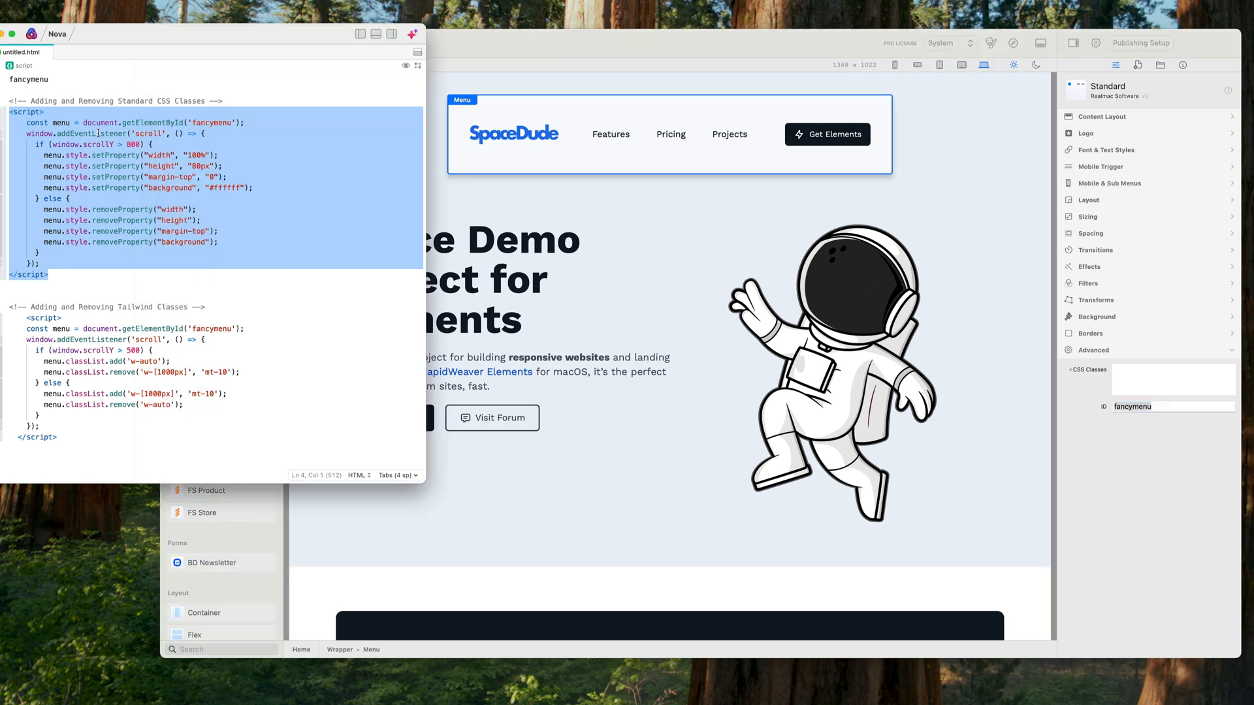
pyautogui.click(1171, 406)
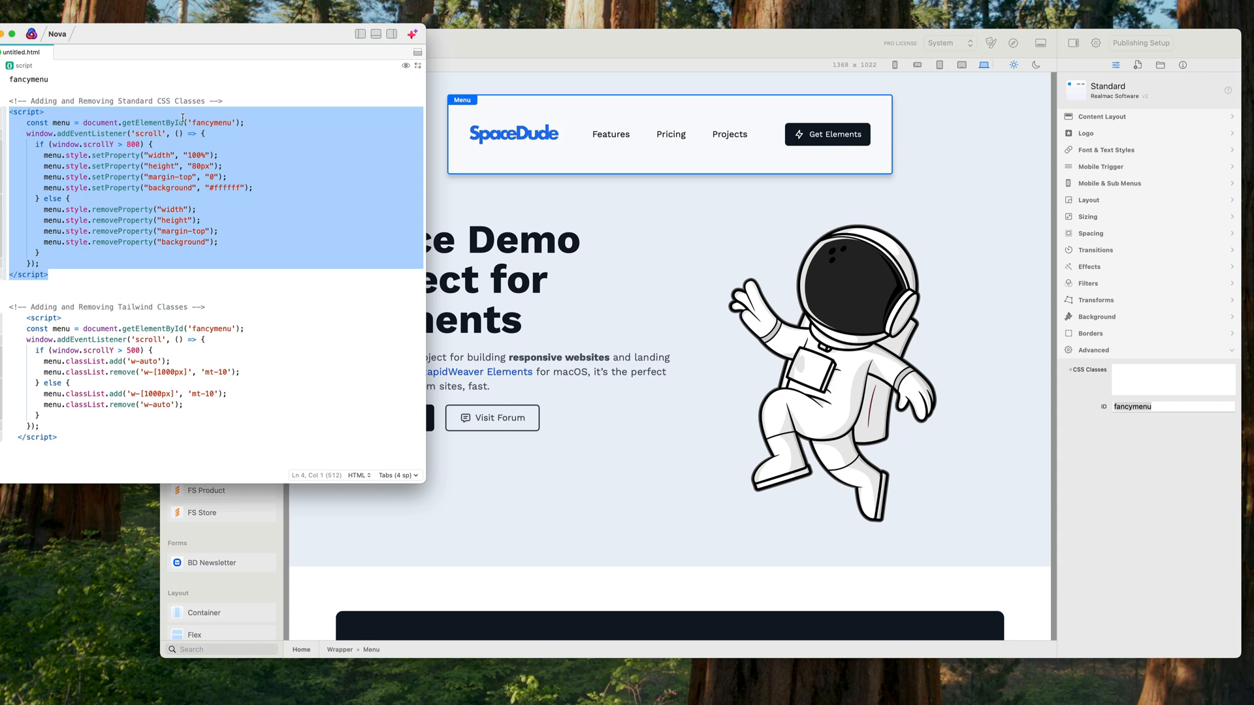
pyautogui.doubleClick(212, 123)
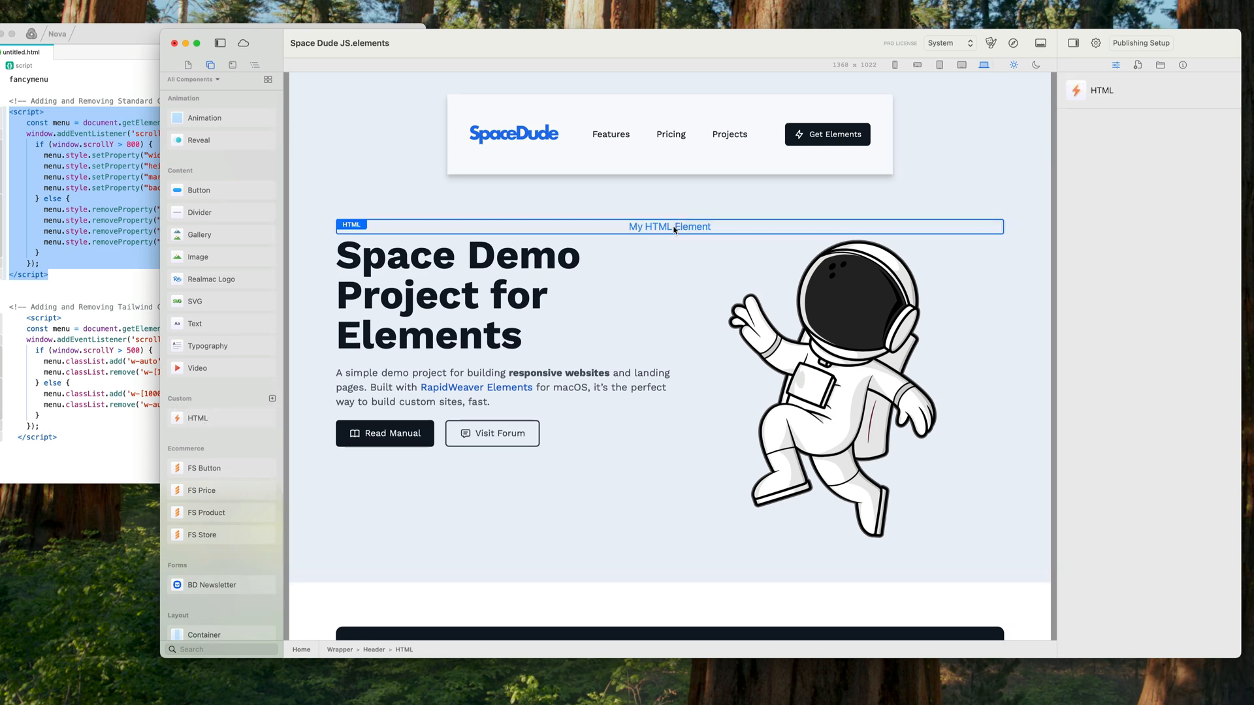
pyautogui.moveTo(719, 232)
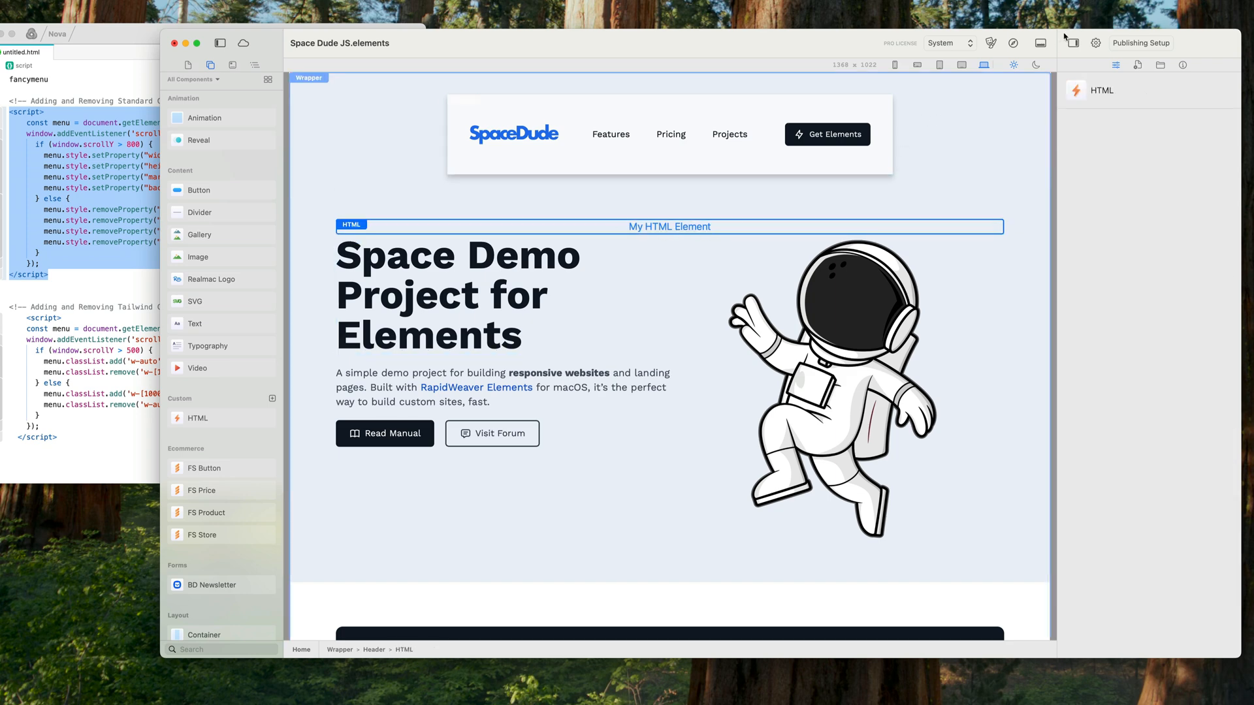
# - Paste the fancymenu scroll script into the new Custom HTML component's code editor
pyautogui.click(1041, 43)
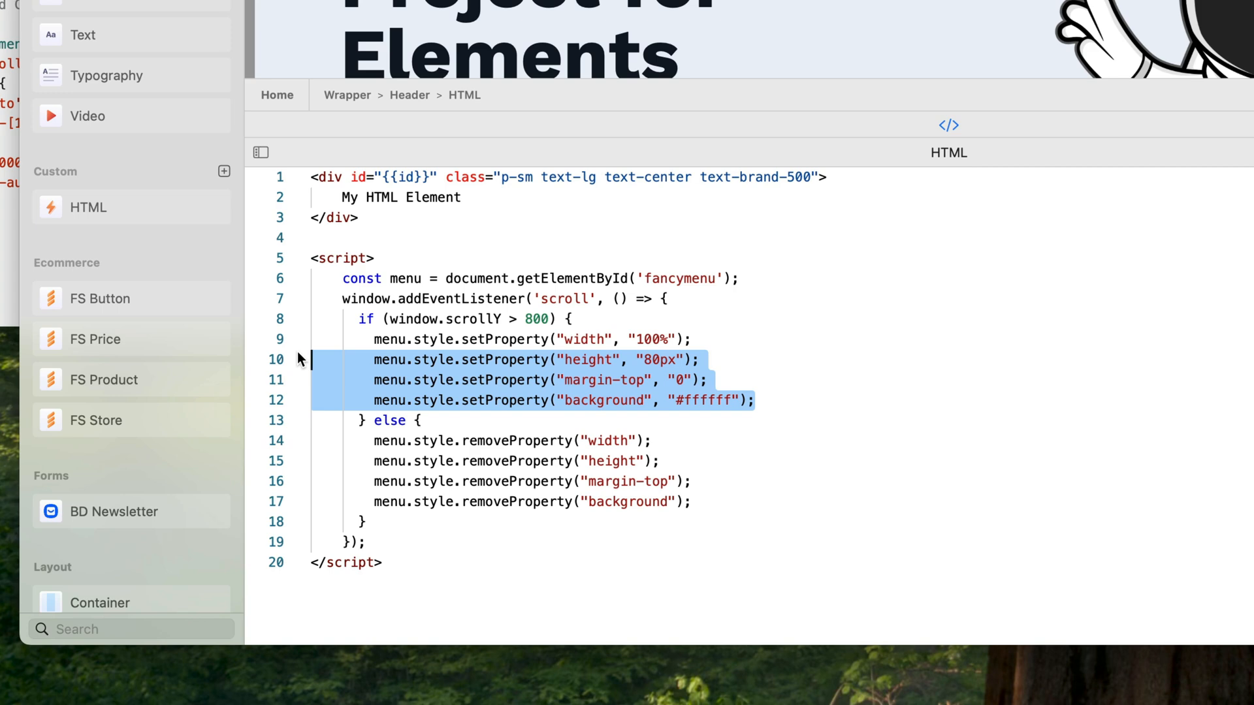
# - Delete the height, margin-top and background lines and lower the scrollY threshold from 800 to 500
pyautogui.press('Delete')
pyautogui.write('5')
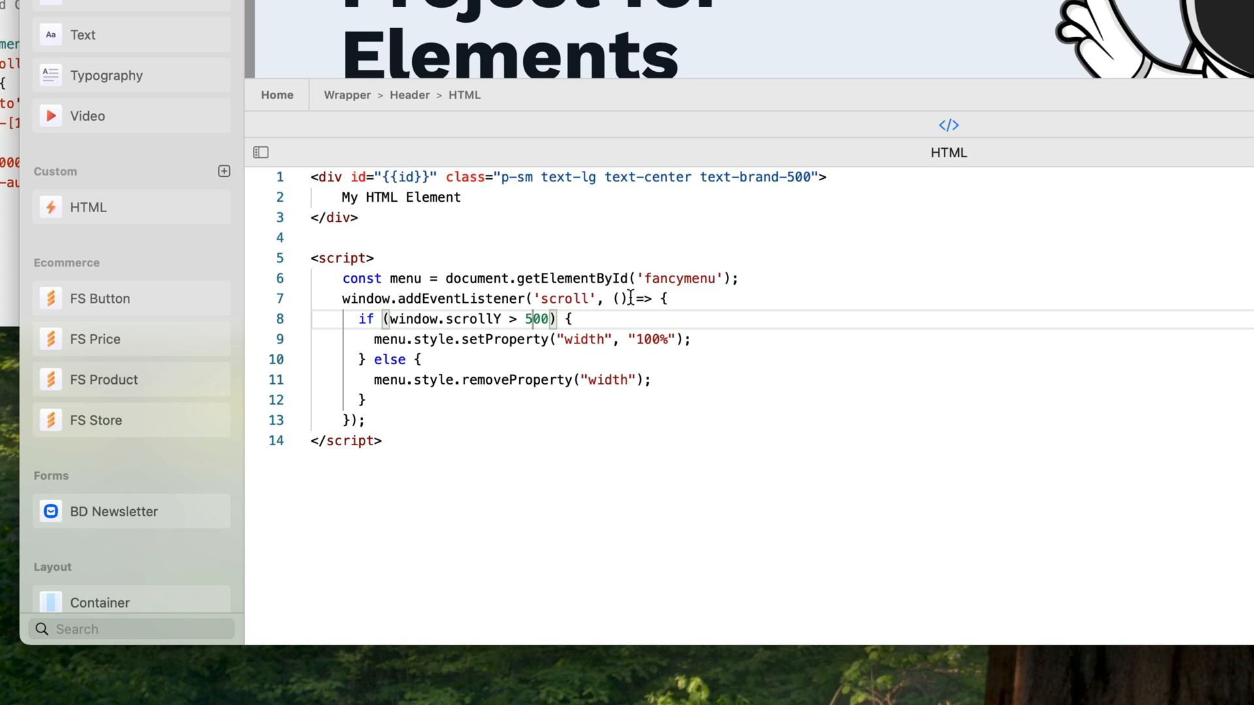
pyautogui.moveTo(528, 278); pyautogui.dragTo(690, 278)
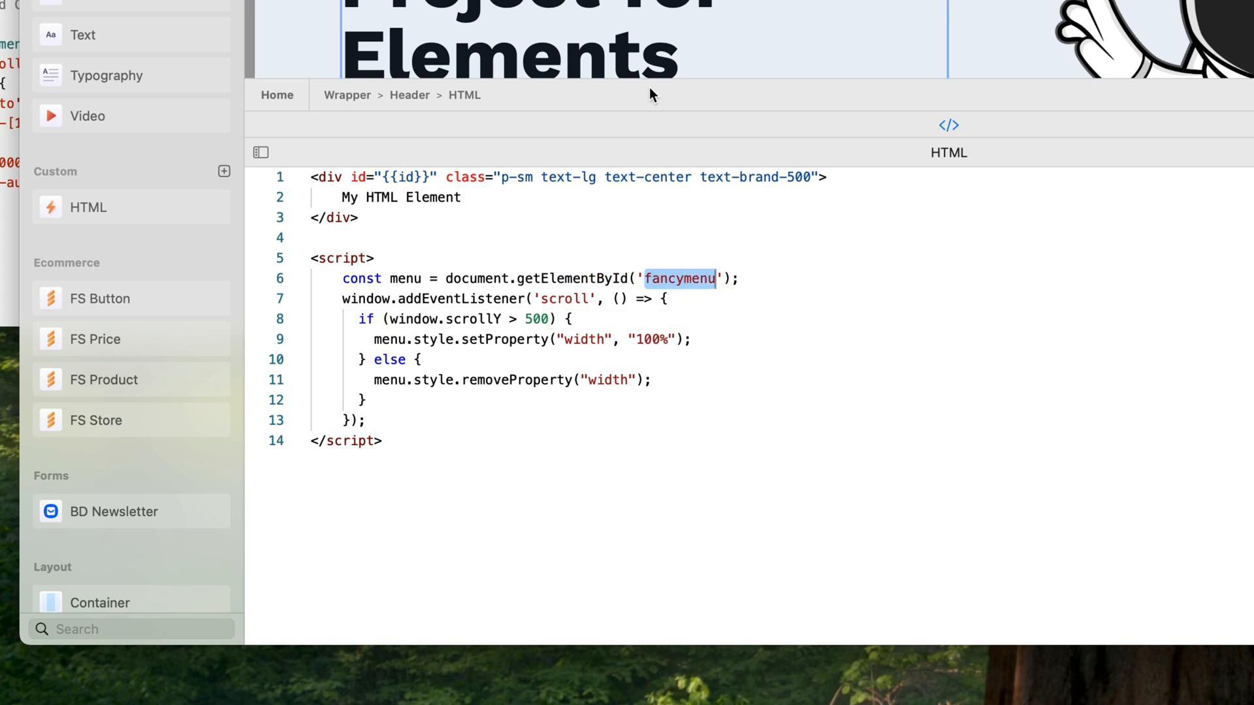
pyautogui.click(527, 319)
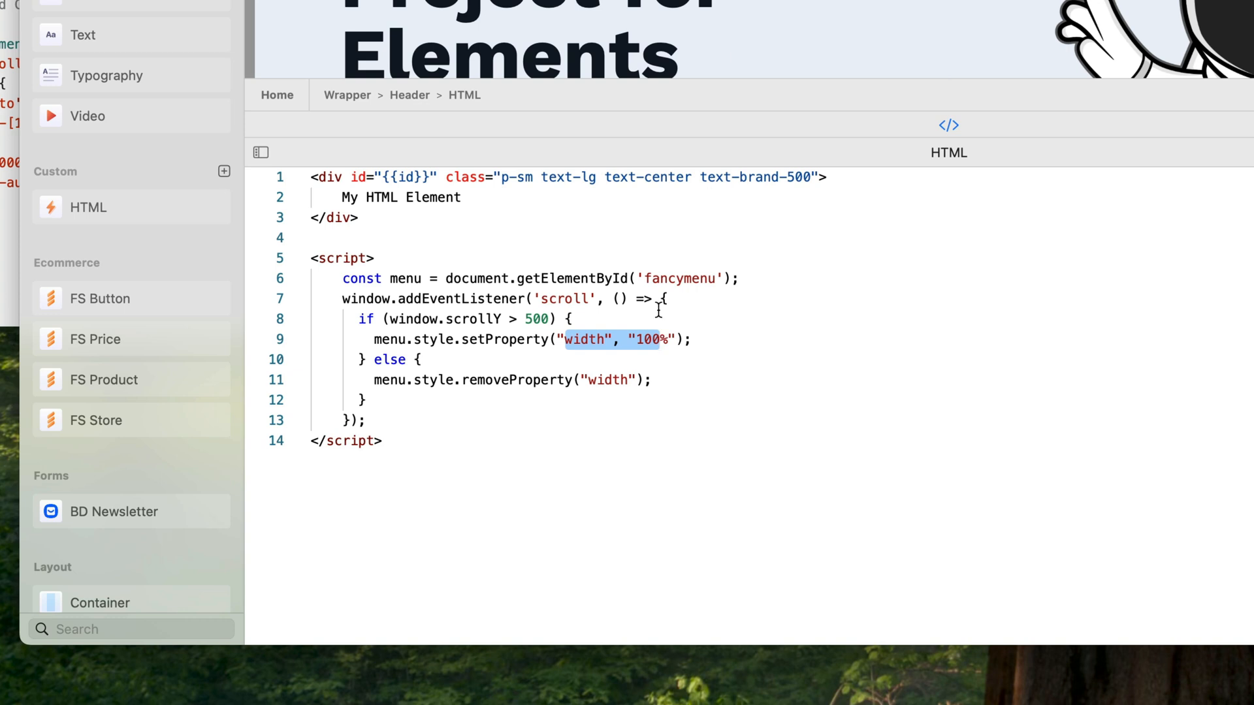
pyautogui.doubleClick(606, 380)
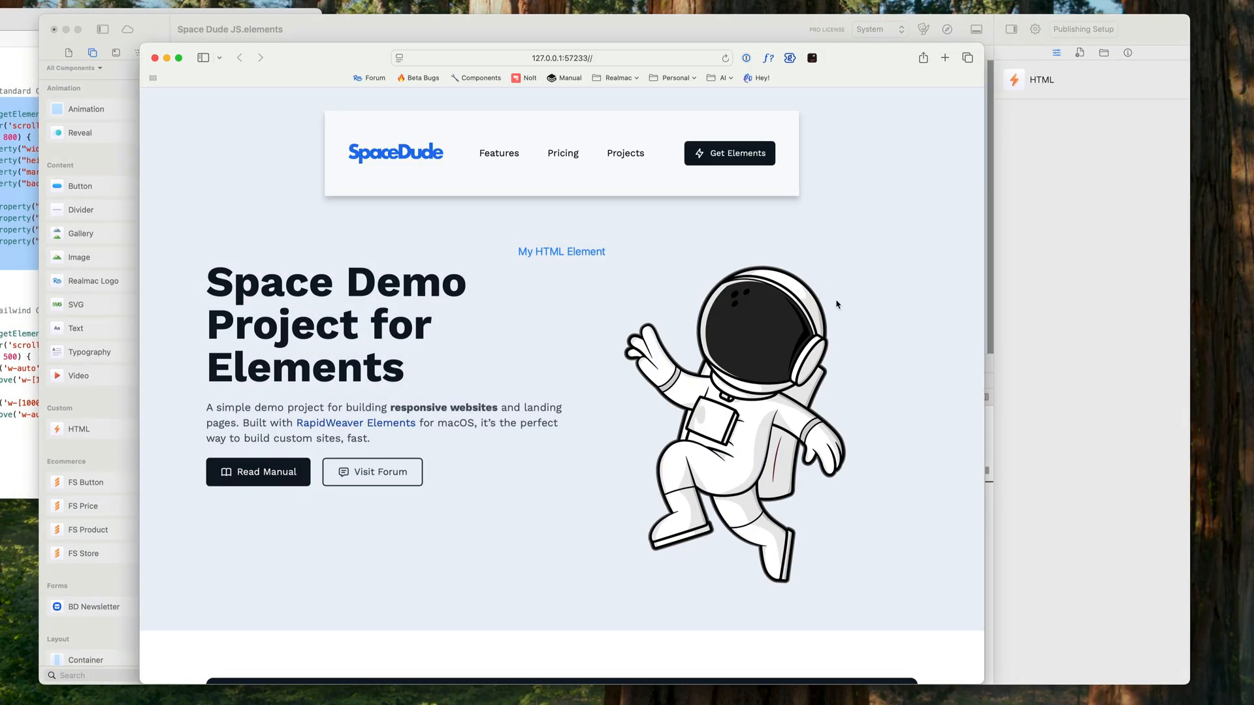
# - Scroll the Safari preview to test the width-only fancymenu script
pyautogui.scroll(-3)
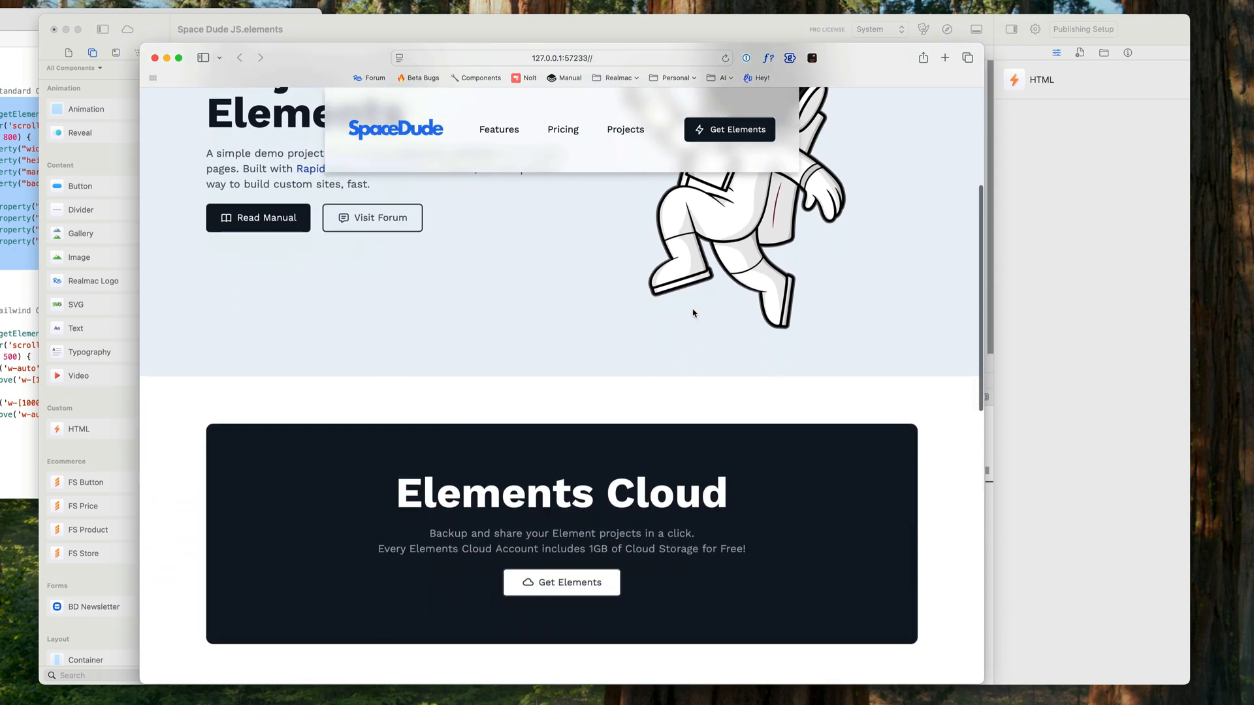
pyautogui.scroll(-3)
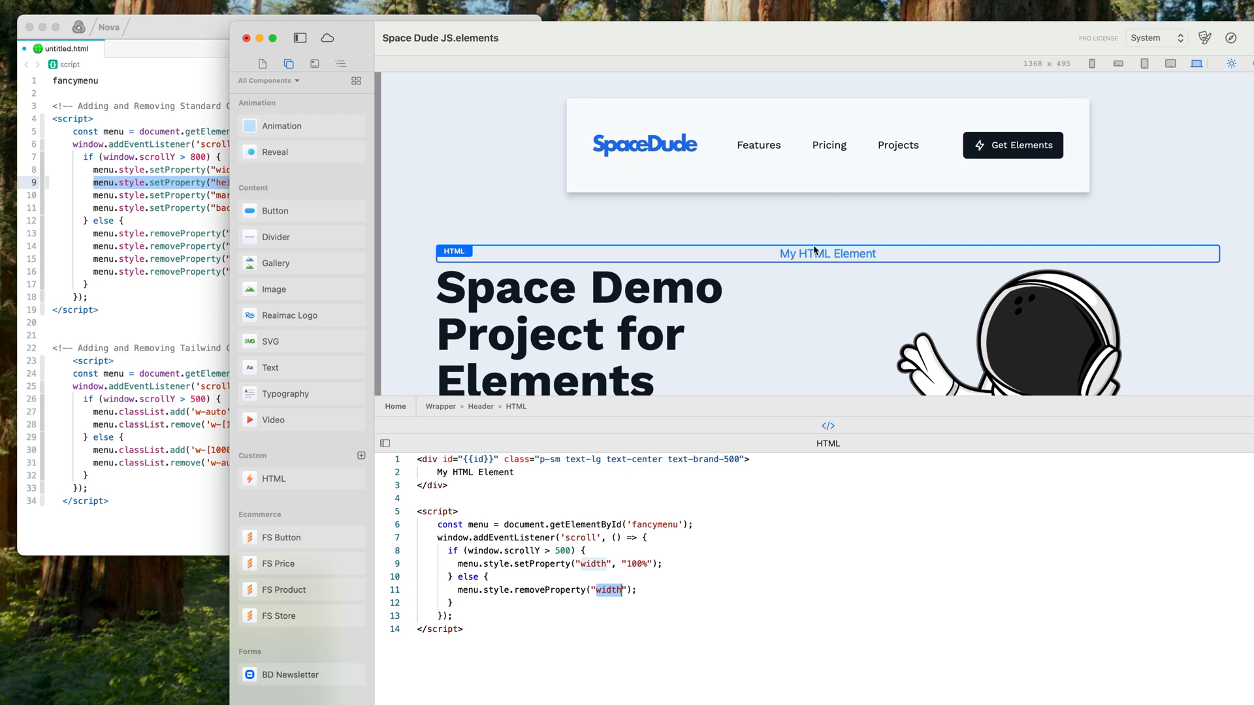
# - Add setProperty height 80px and background #ffffff lines, with matching removeProperty lines in the else block
pyautogui.click(664, 564)
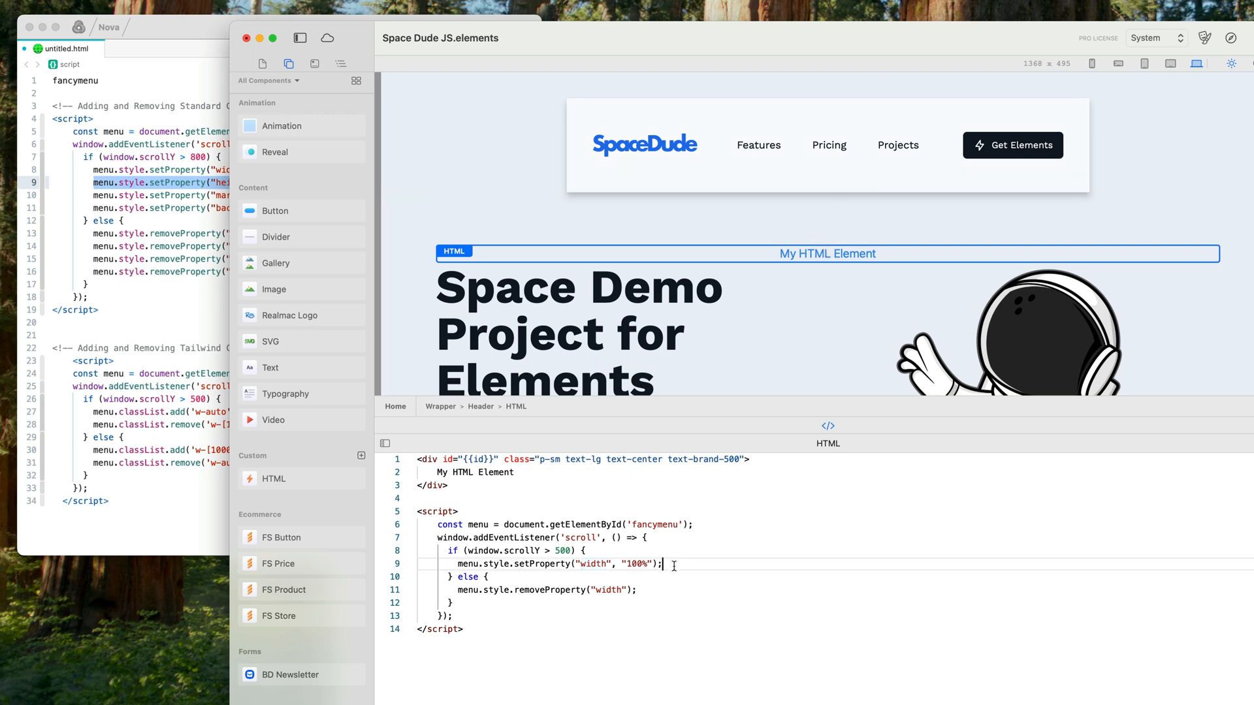
pyautogui.write('menu.style.setProperty("height", "80px");')
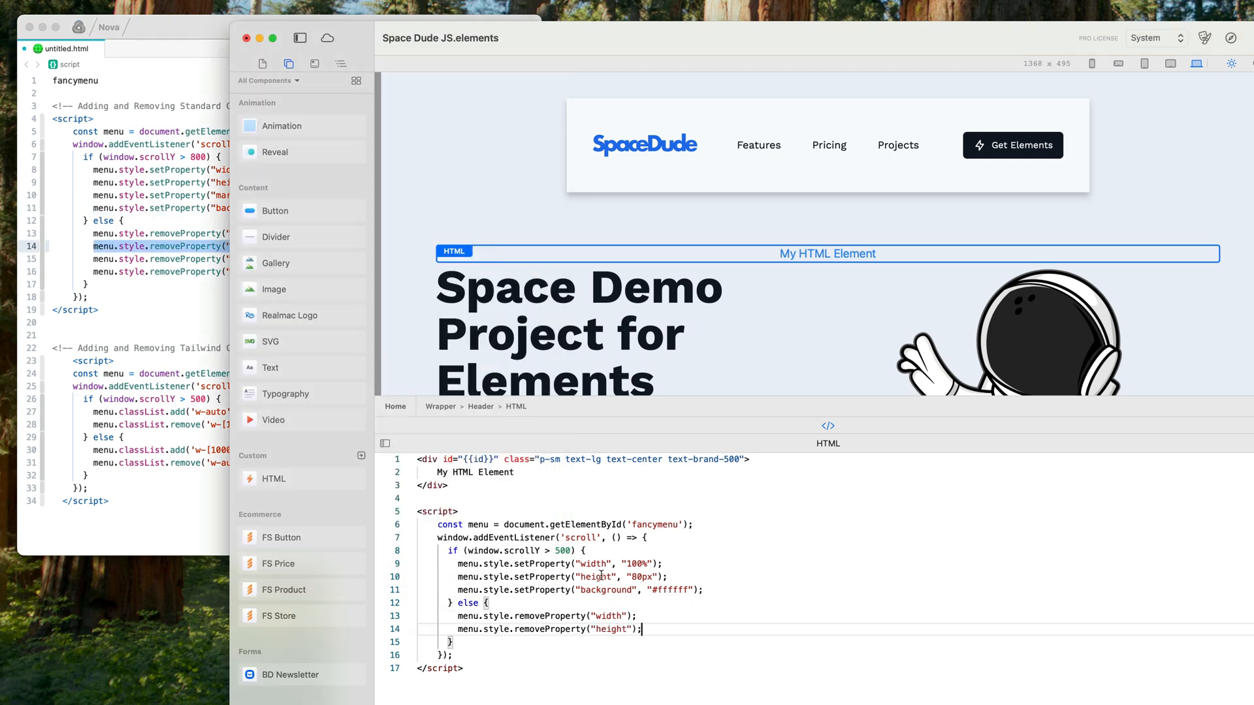
pyautogui.moveTo(248, 387)
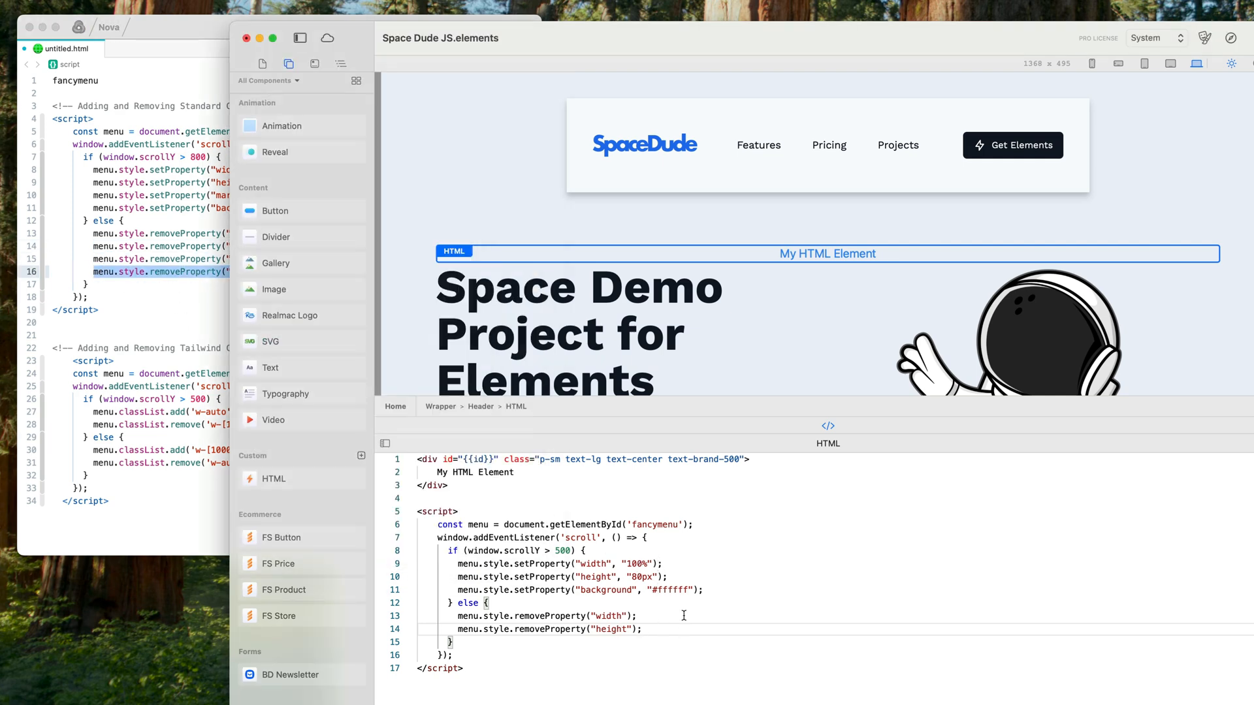
pyautogui.write('menu.style.removeProperty("background");')
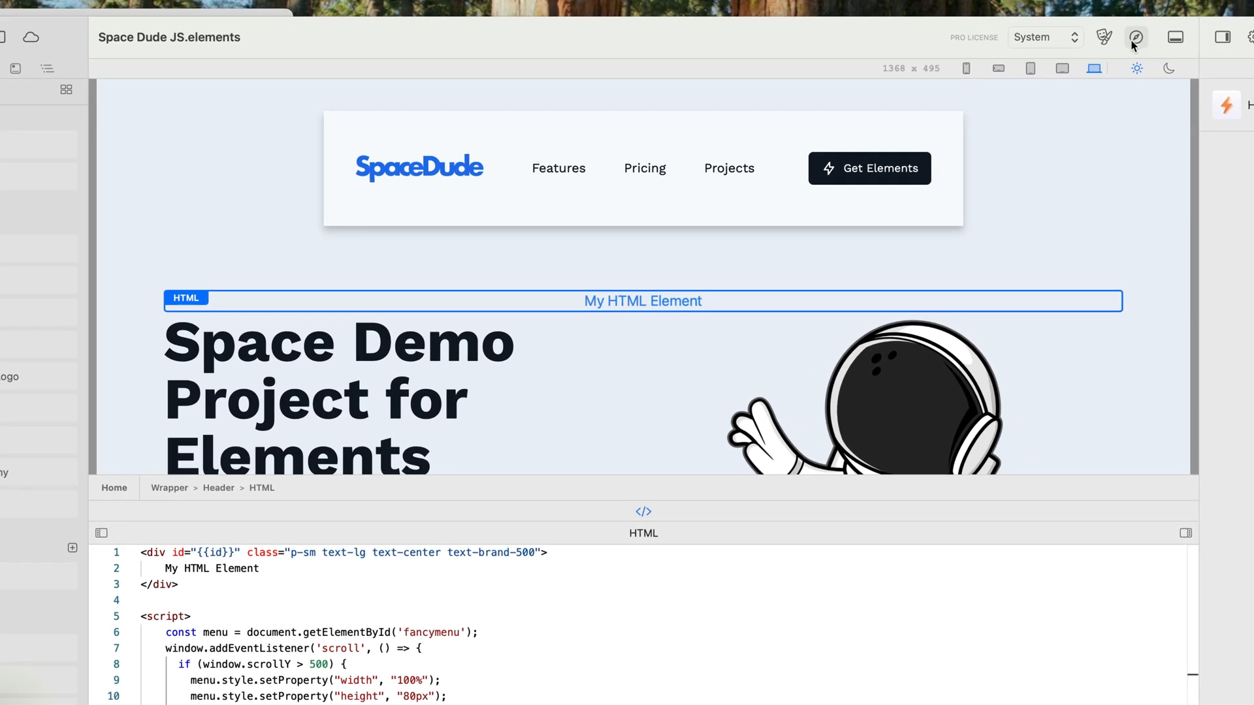
# - Preview in Safari and scroll down and up to see the menu become a full-width white 80px bar
pyautogui.click(1135, 36)
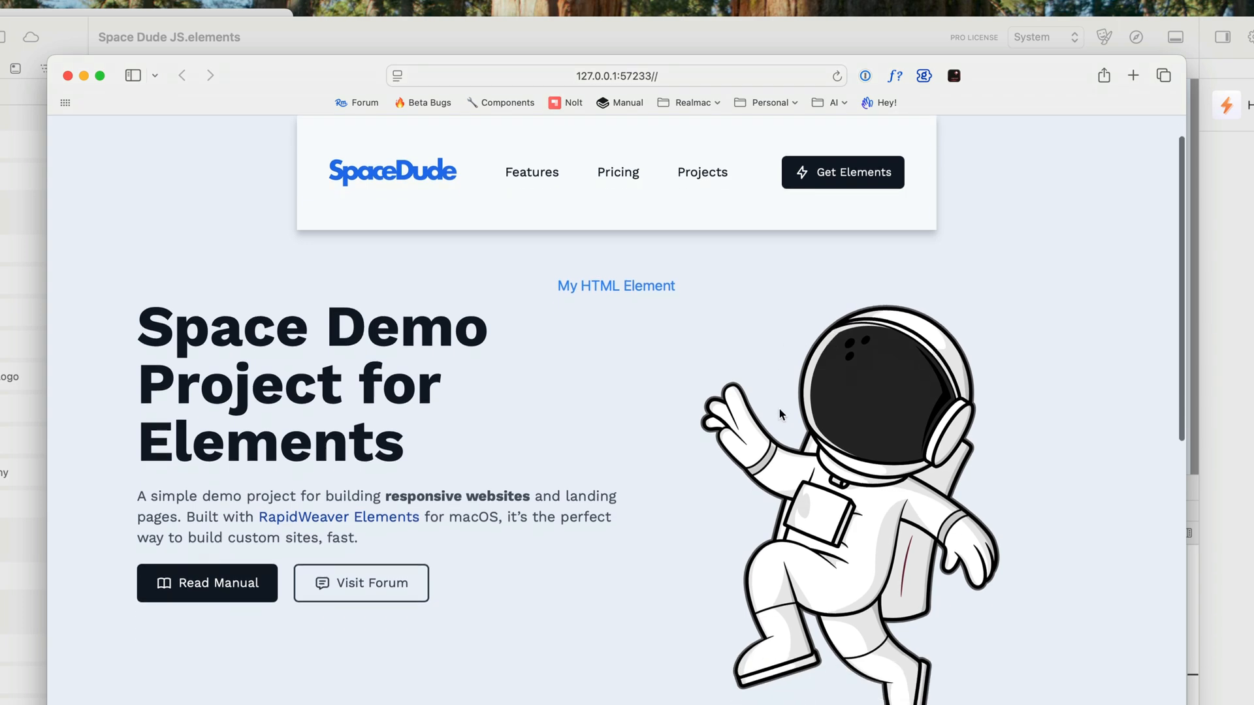
pyautogui.scroll(-3)
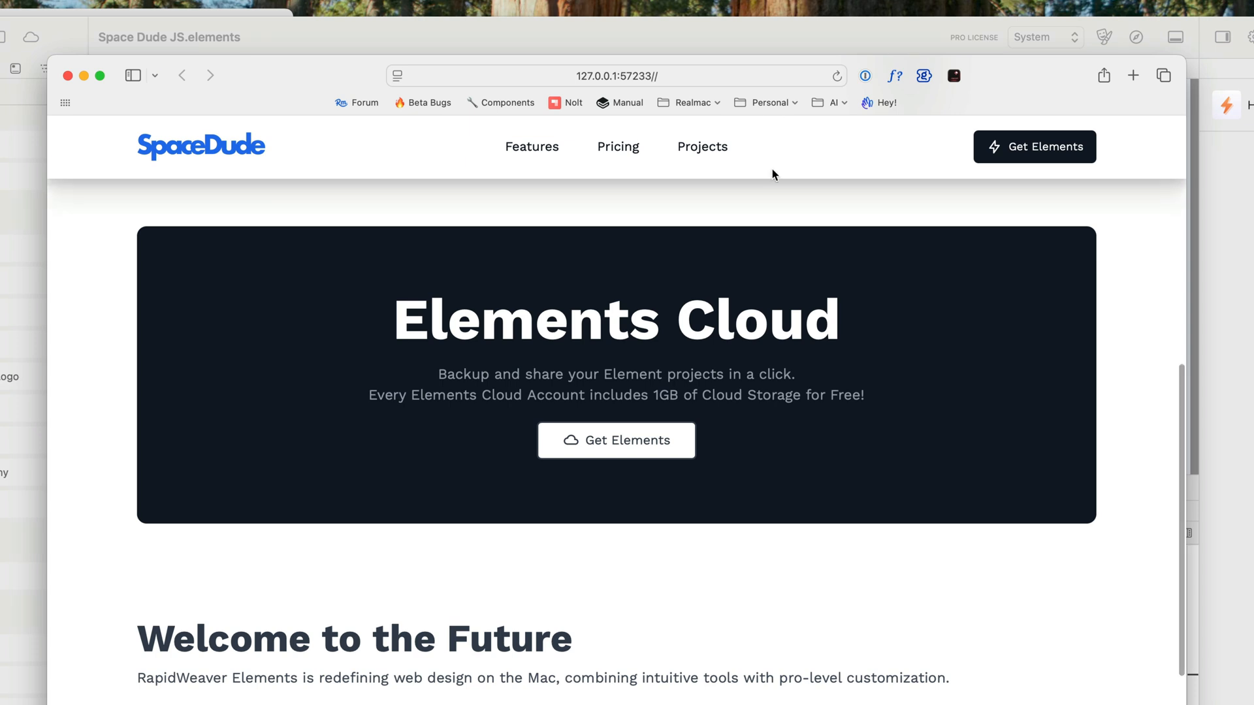
pyautogui.moveTo(767, 146)
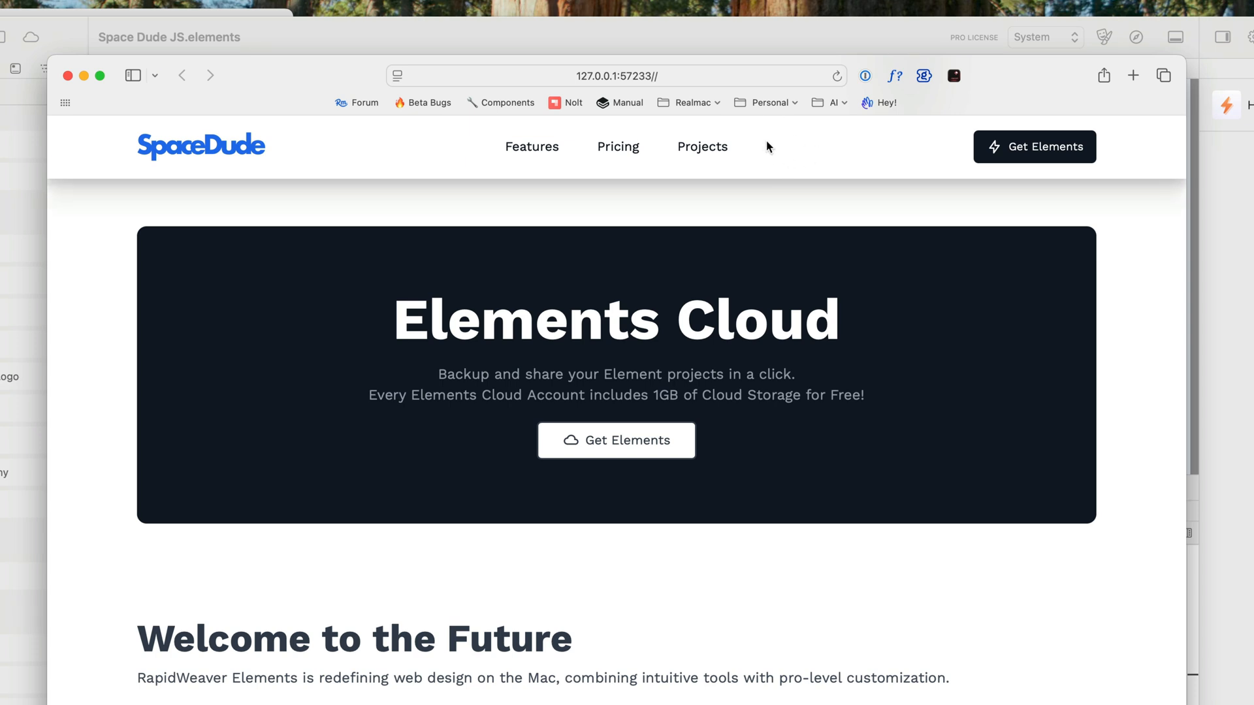
pyautogui.scroll(-3)
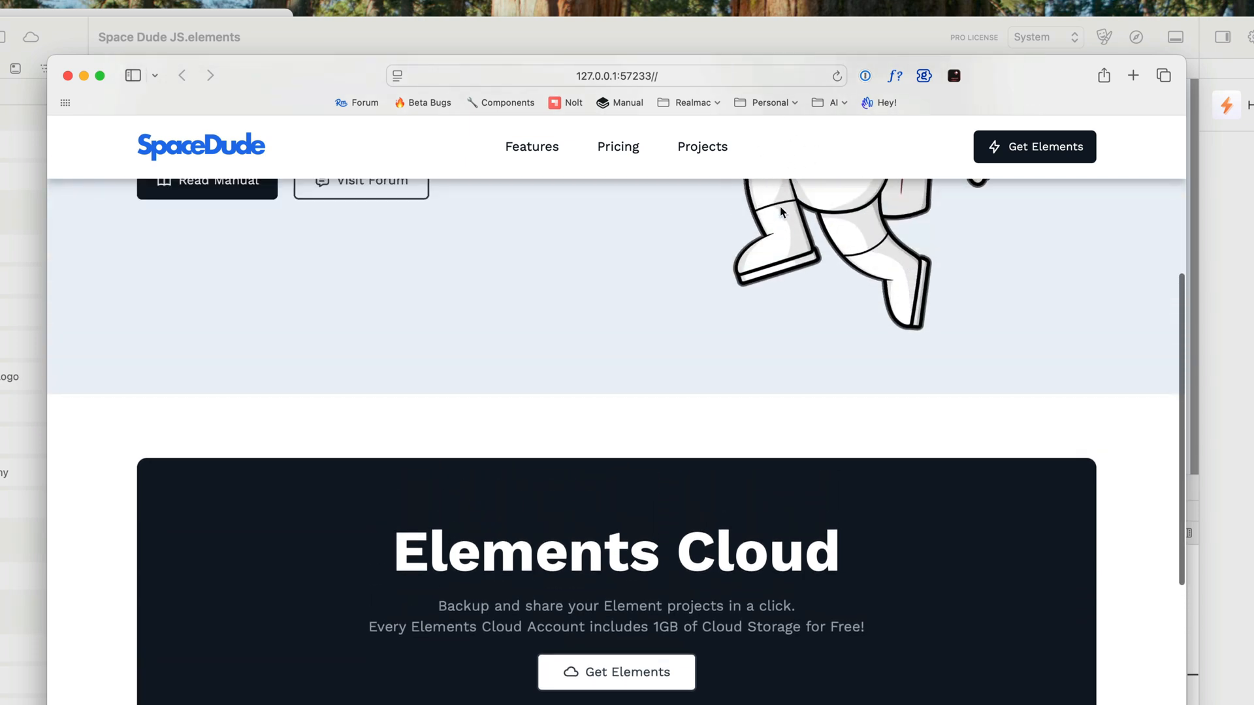
pyautogui.scroll(3)
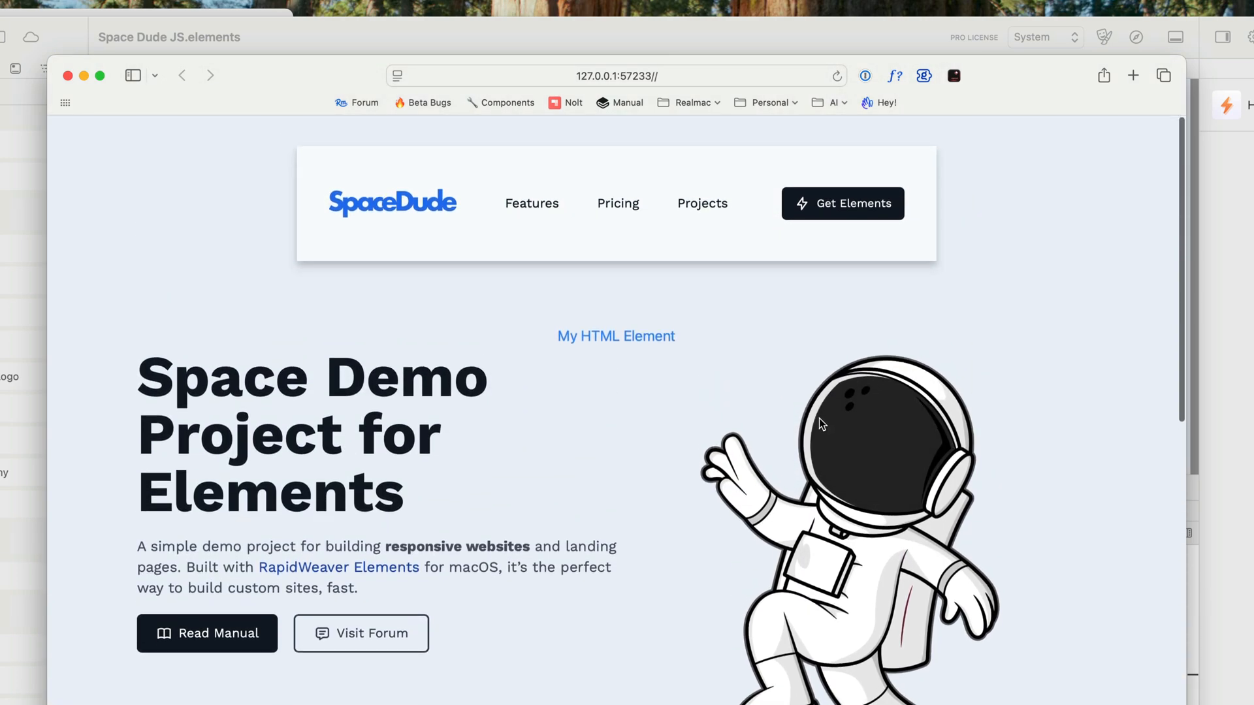
pyautogui.scroll(-3)
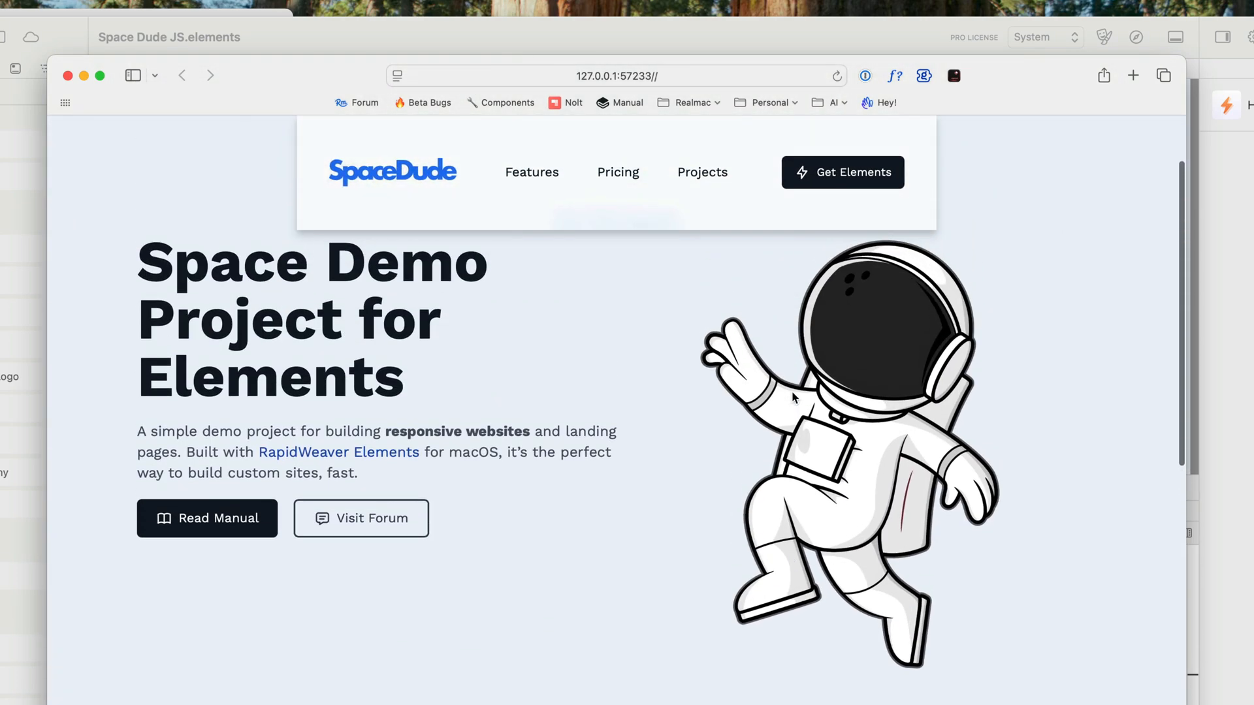
pyautogui.scroll(-3)
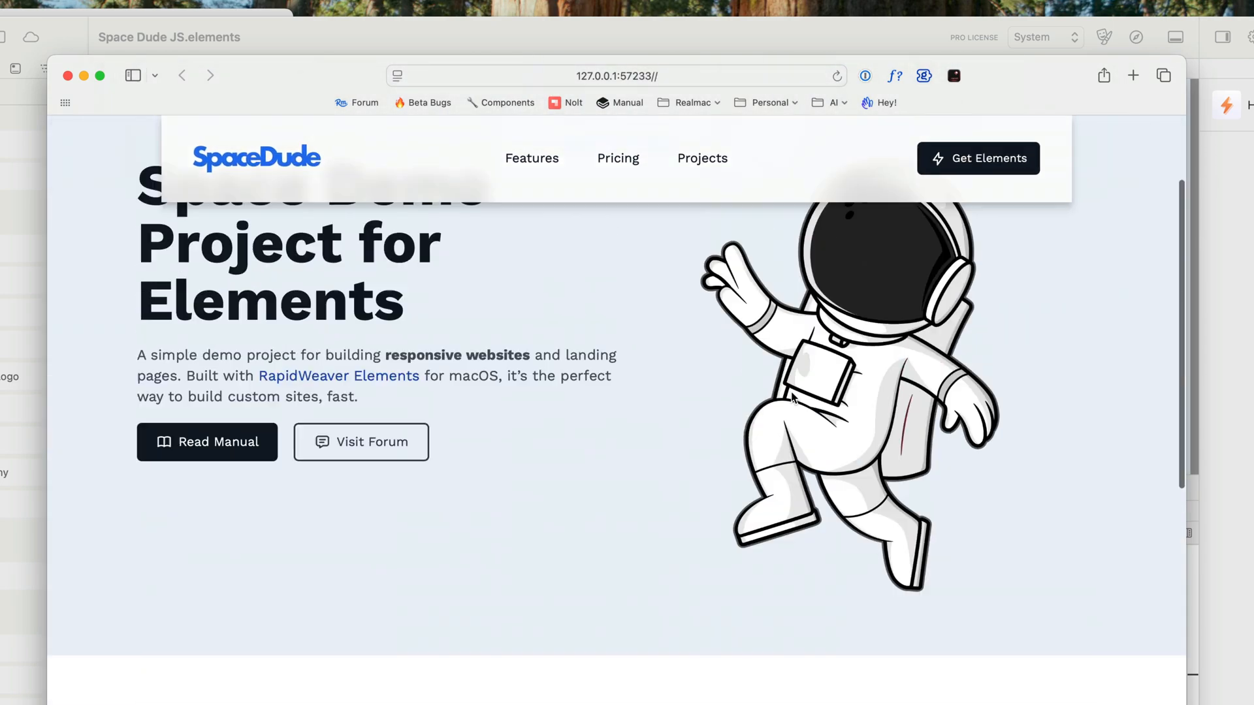
pyautogui.scroll(-3)
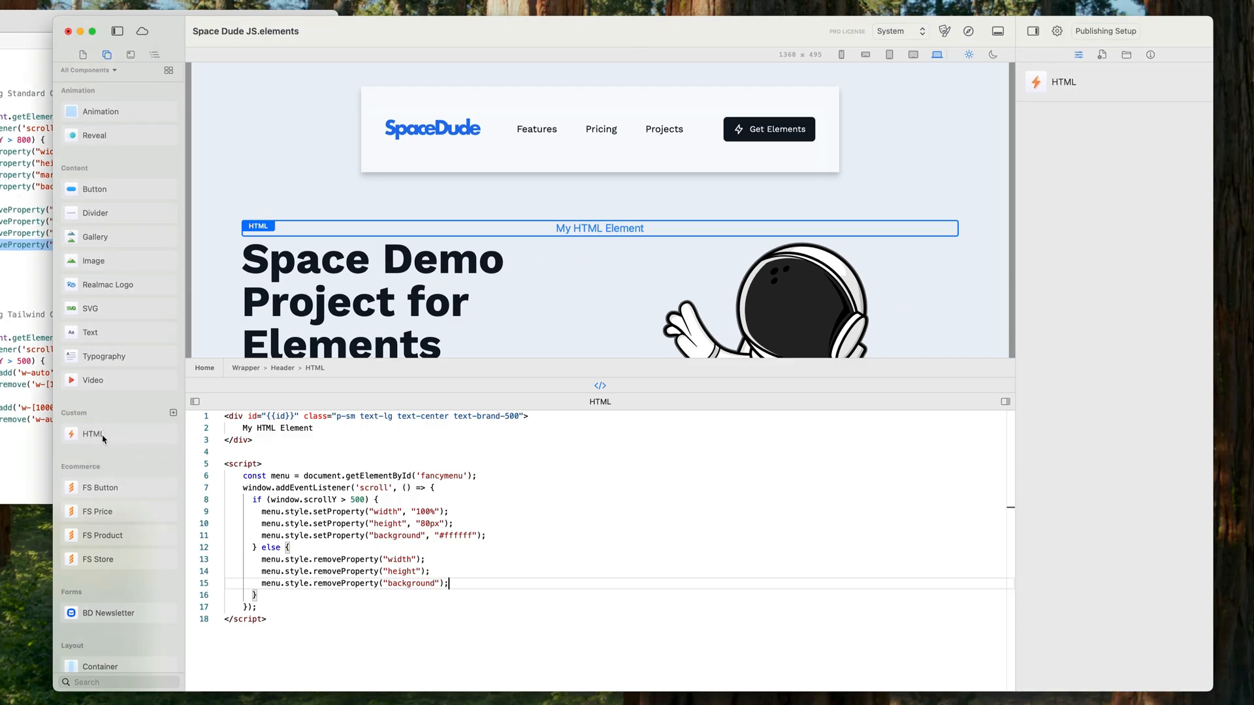
pyautogui.moveTo(147, 435)
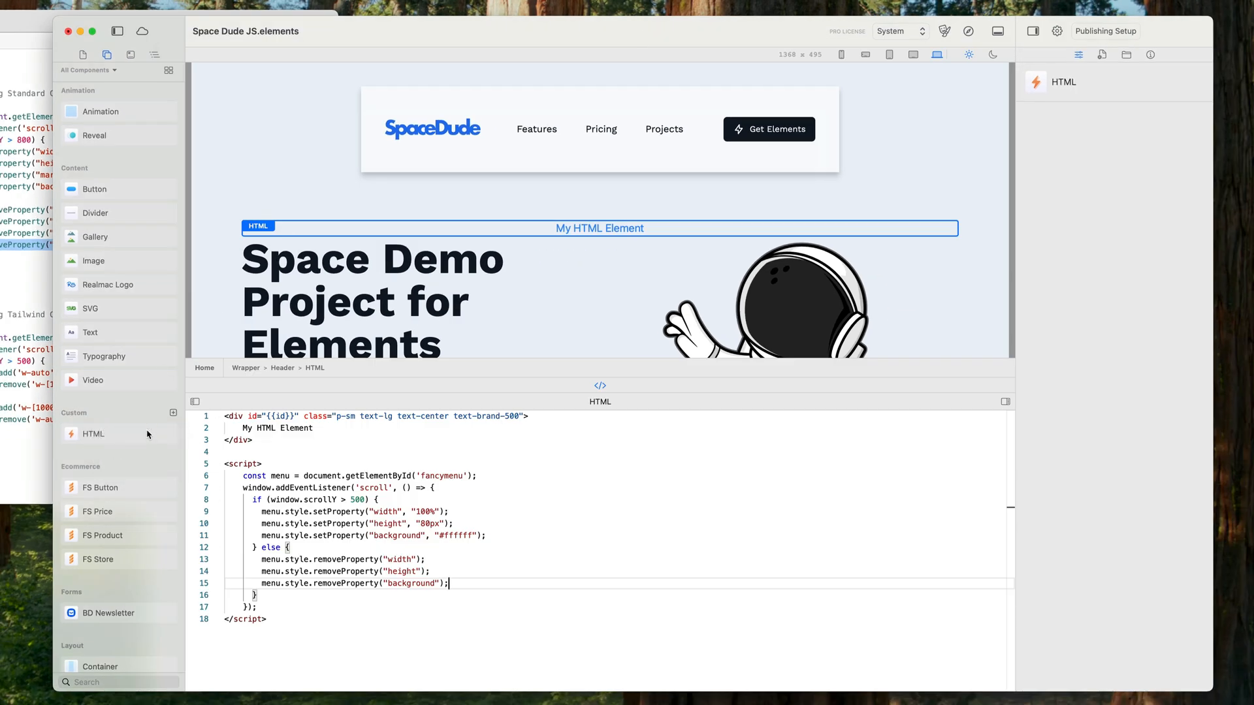
# - Rename the custom HTML component holding the scroll script to 'MenuScript'
pyautogui.click(599, 401)
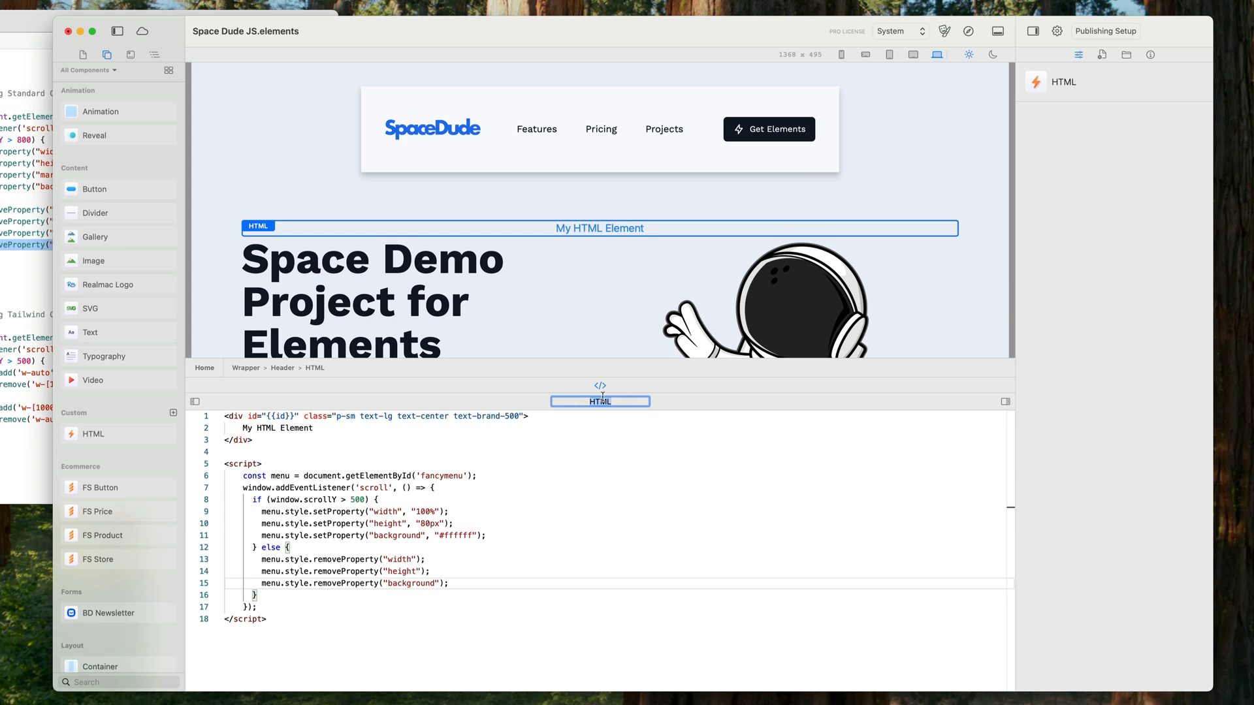
pyautogui.moveTo(599, 410)
pyautogui.write('MenuScript')
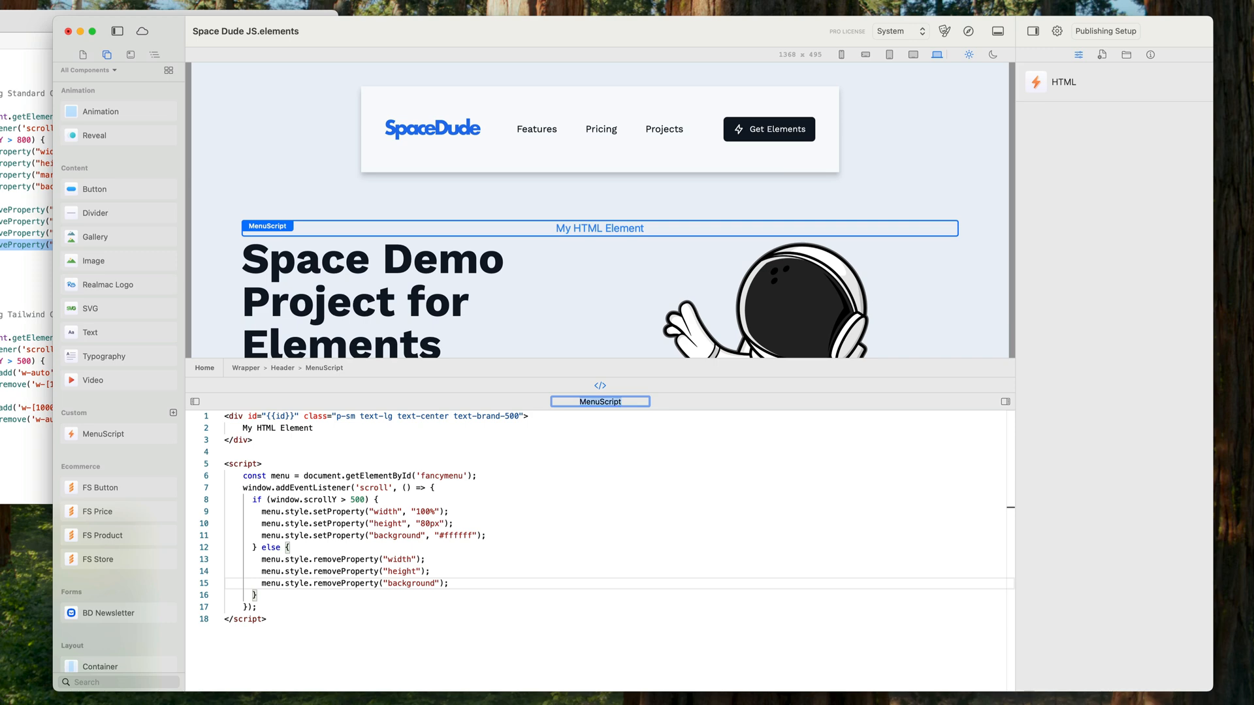
pyautogui.click(264, 463)
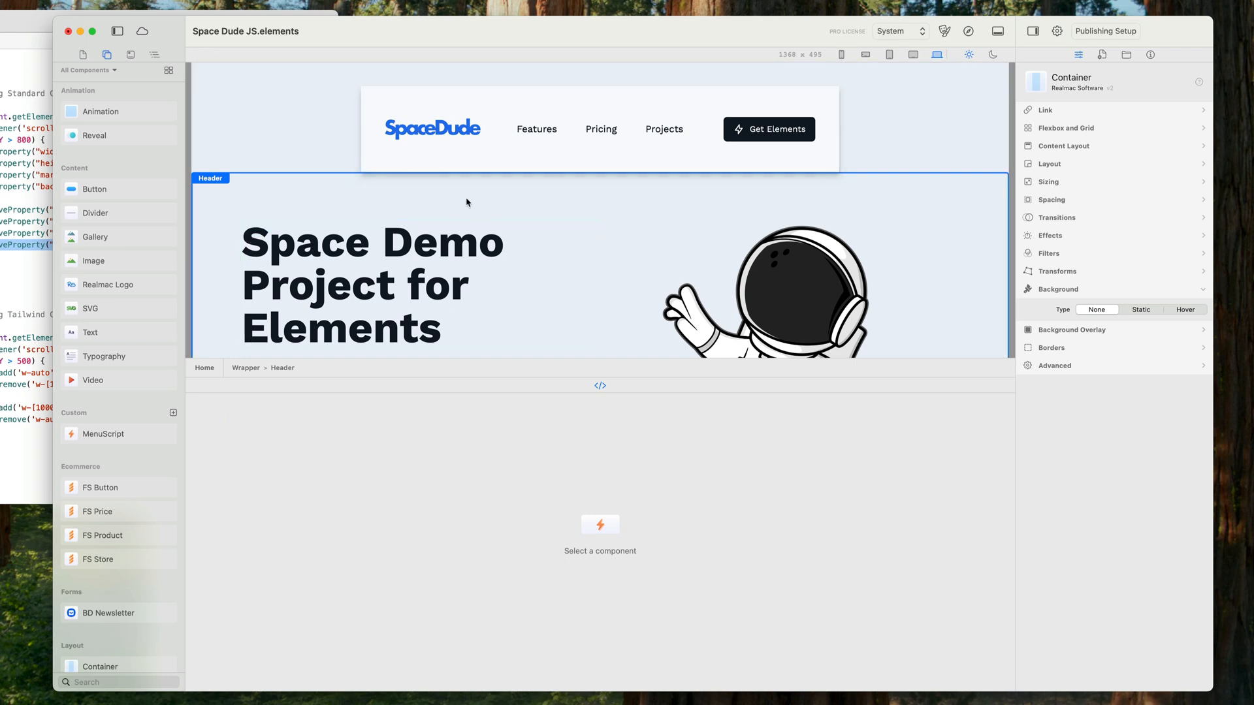
# - Show the Layers panel, filter the tree by 'menu' and select MenuScript inside the Header
pyautogui.click(154, 55)
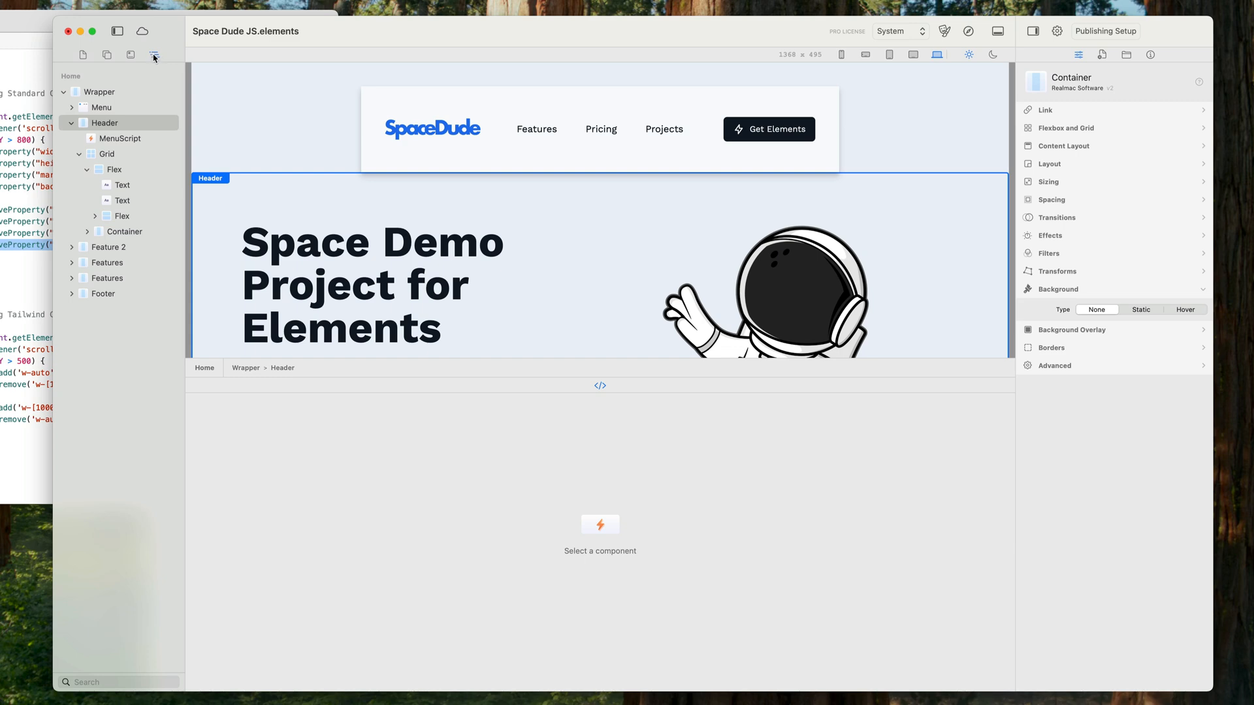
pyautogui.moveTo(154, 57)
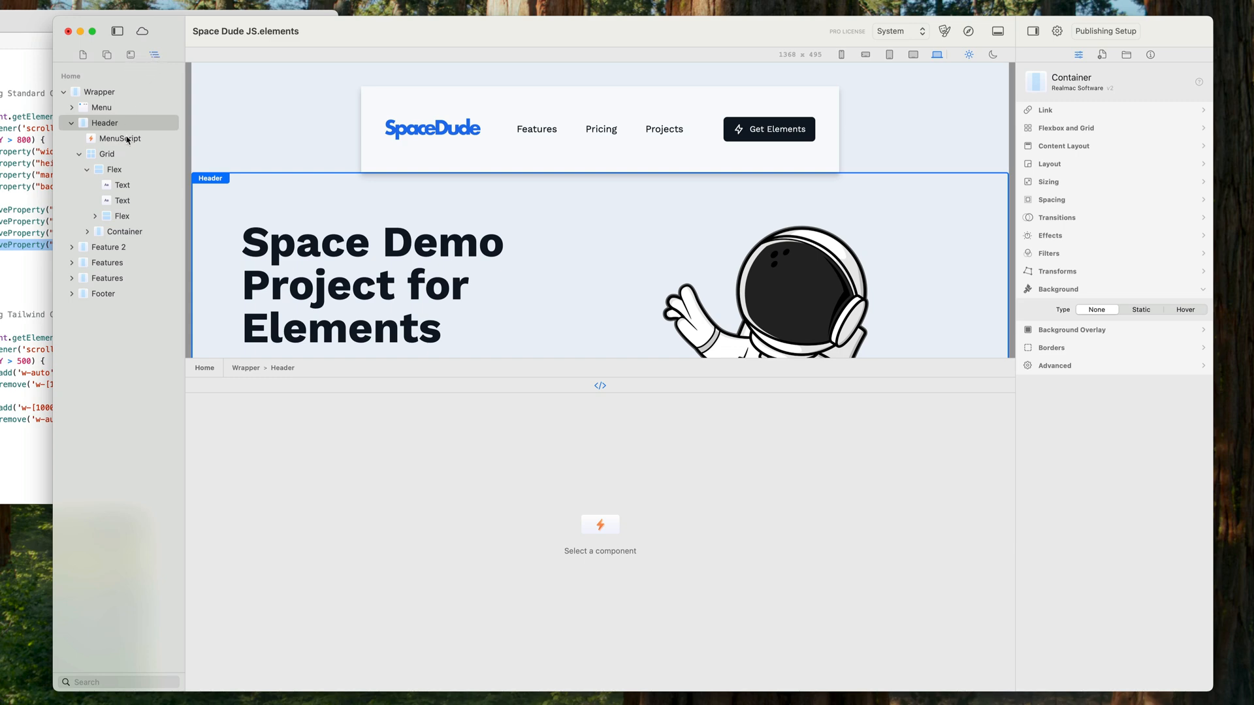
pyautogui.click(120, 139)
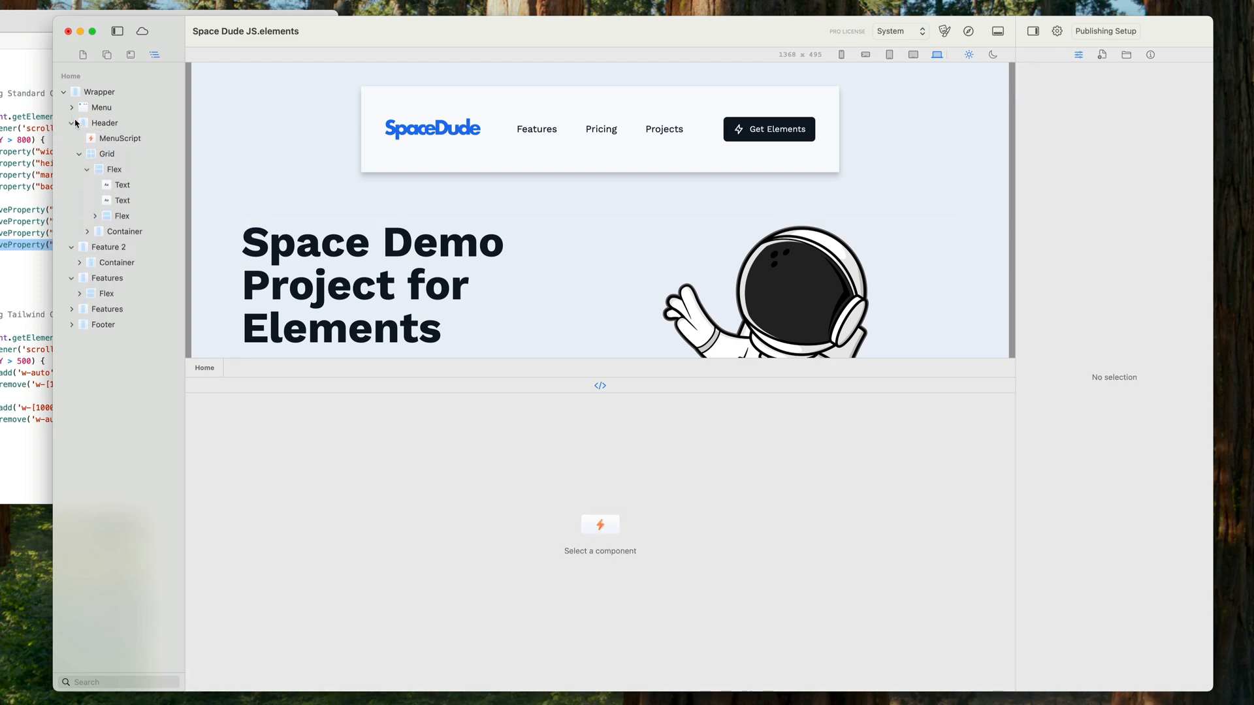
pyautogui.click(119, 681)
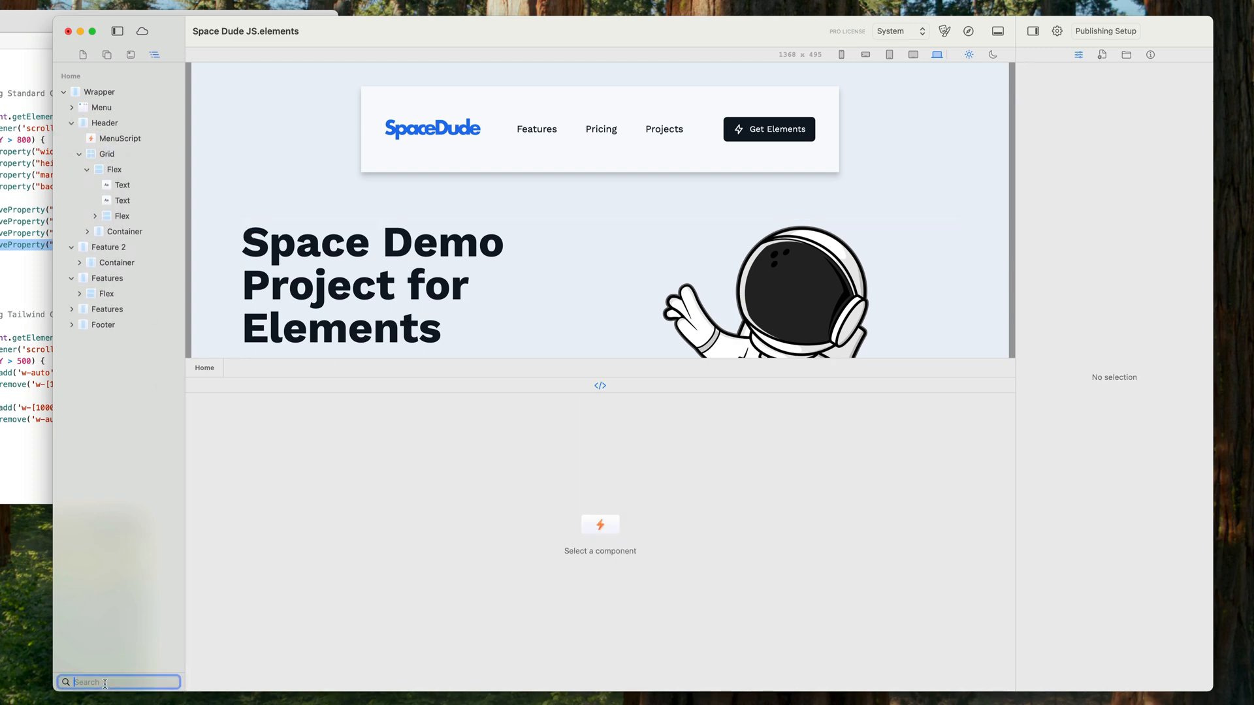
pyautogui.write('menus')
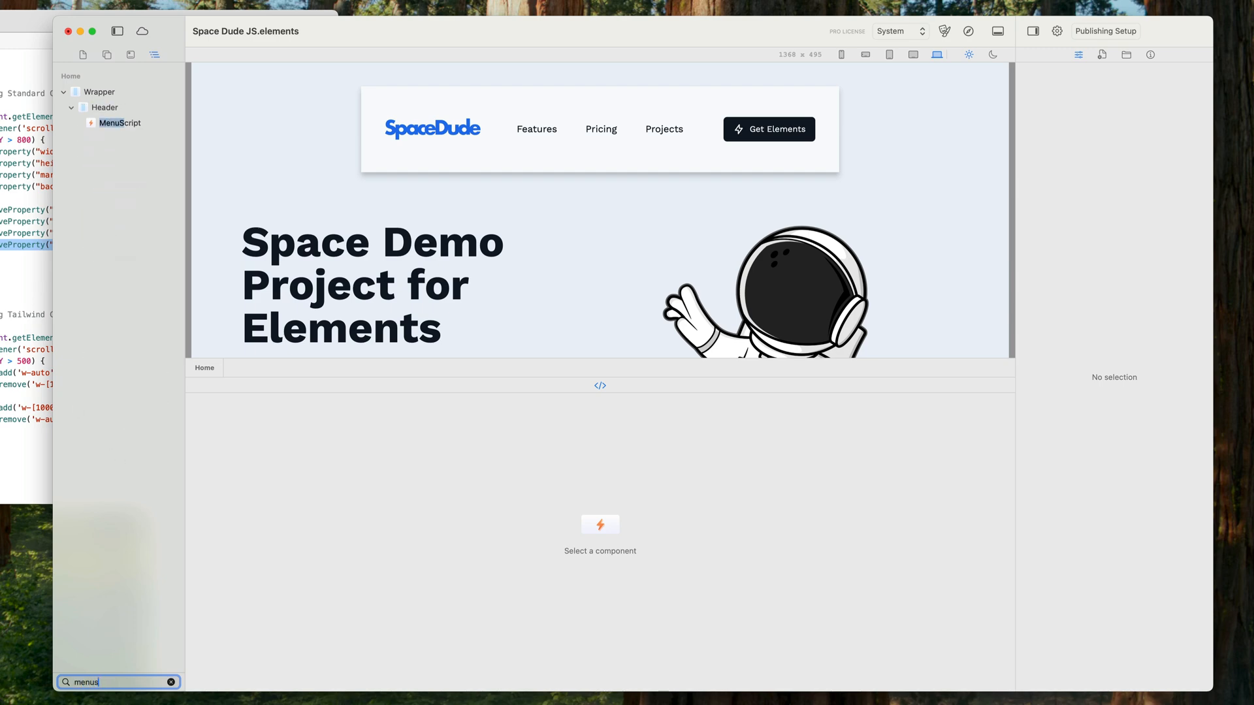
pyautogui.moveTo(165, 521)
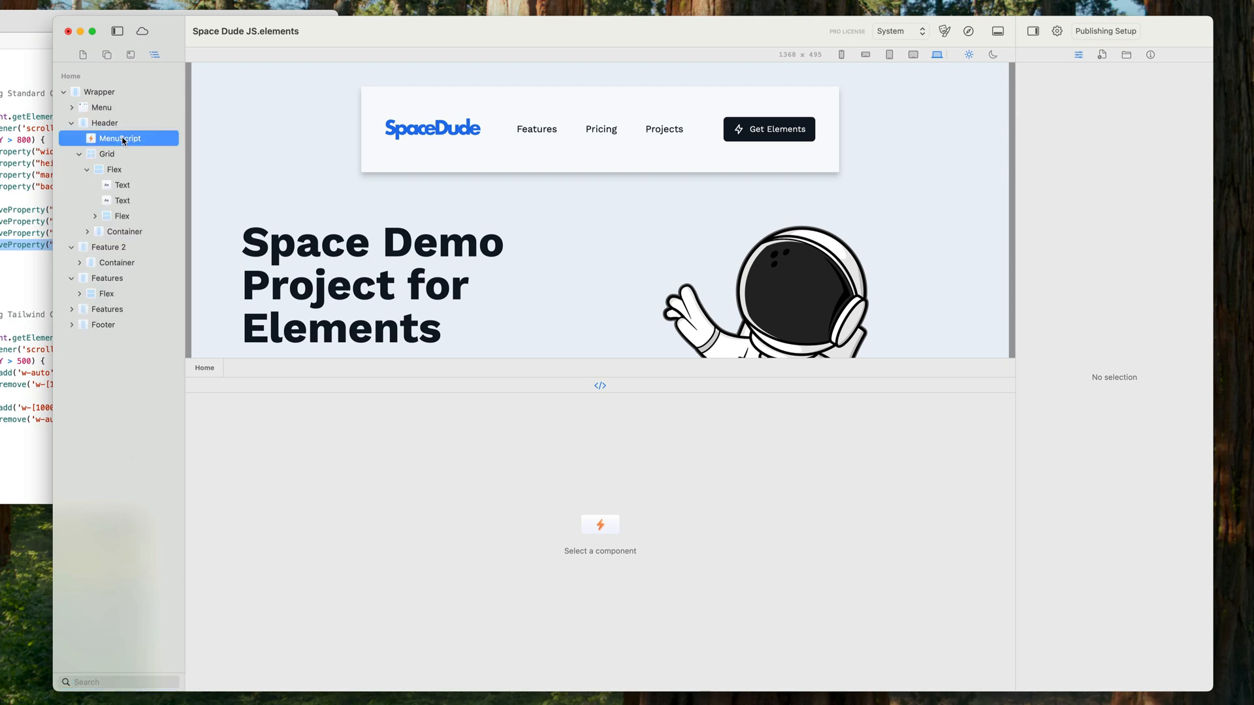
pyautogui.click(120, 139)
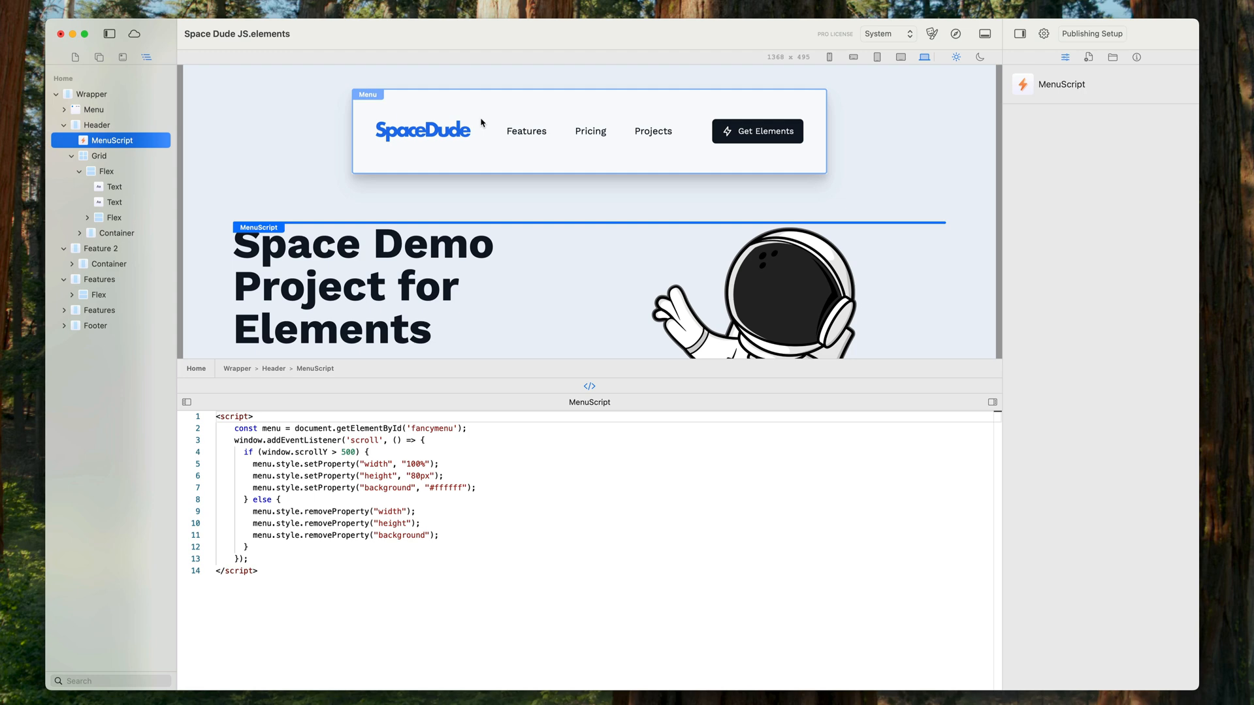
pyautogui.moveTo(480, 123)
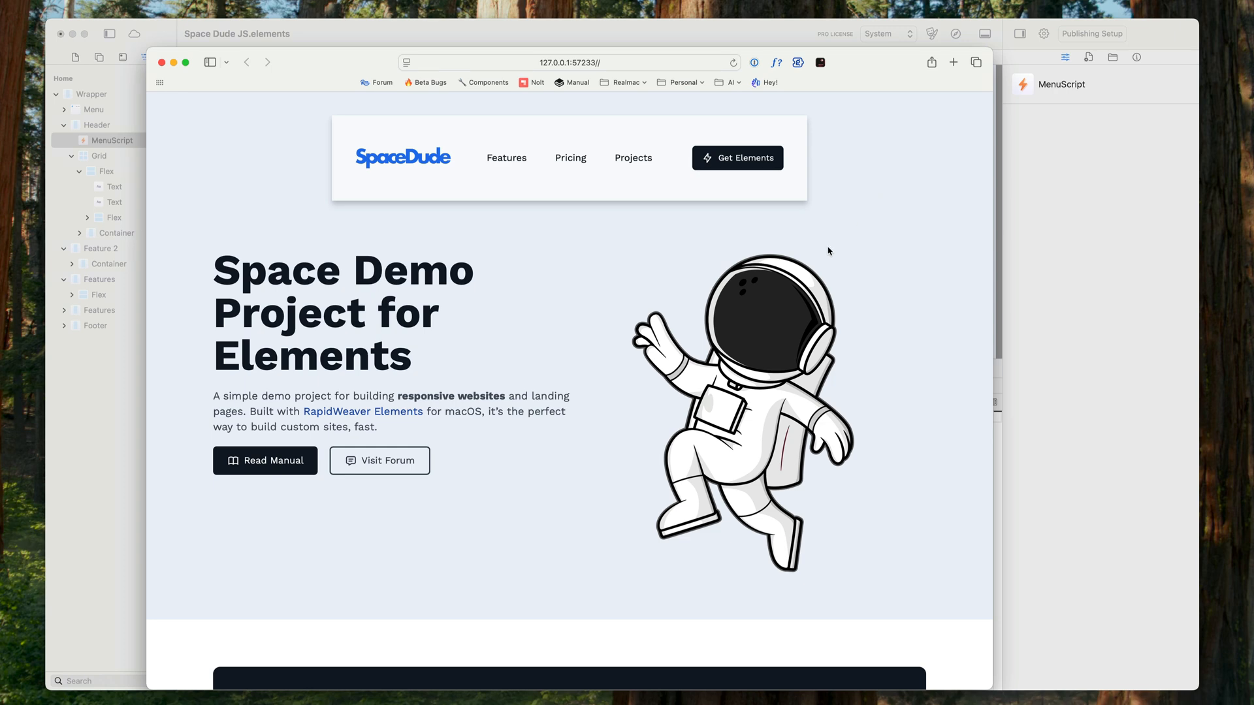
pyautogui.moveTo(814, 255)
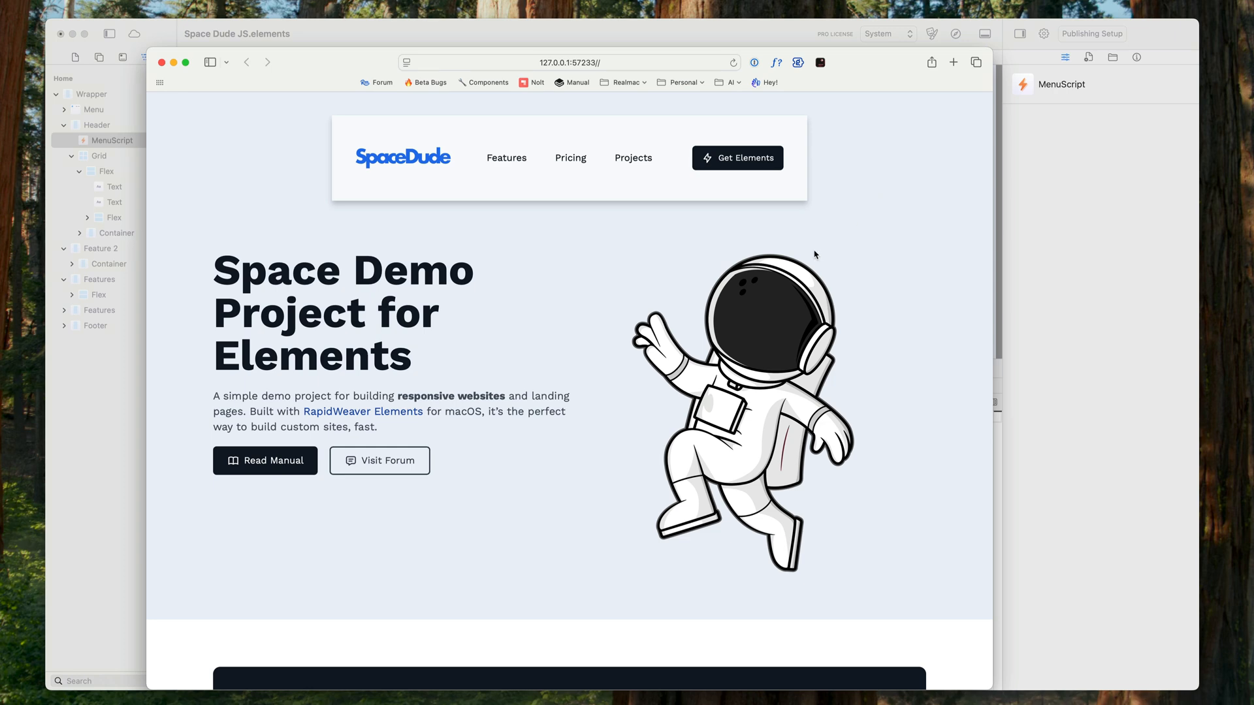
pyautogui.moveTo(639, 269)
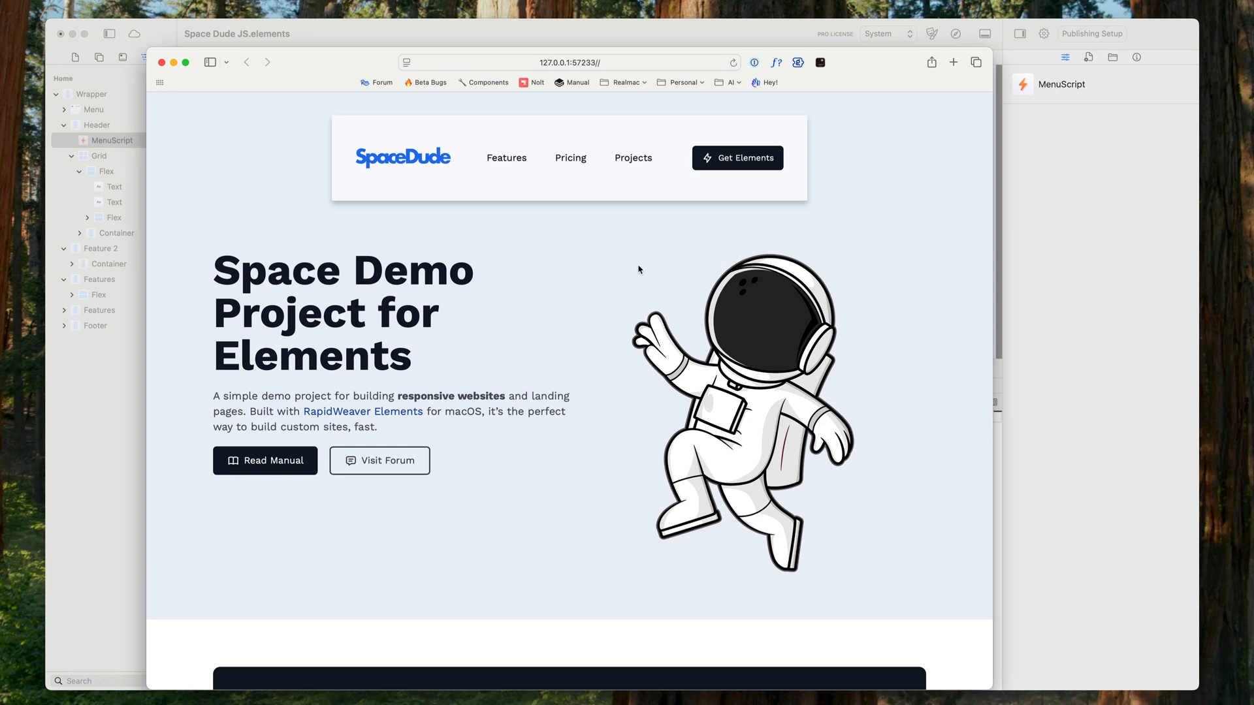
# - Scroll the Safari preview to confirm the menu turns into a full-width white bar
pyautogui.scroll(-3)
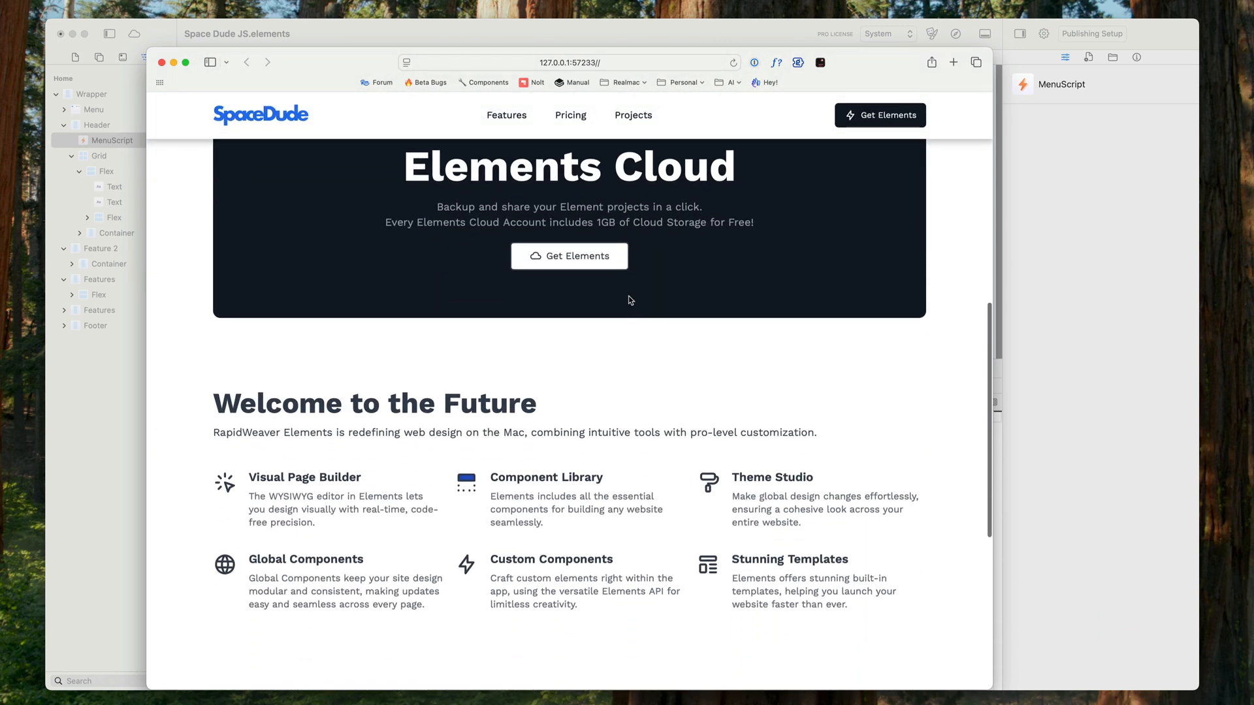